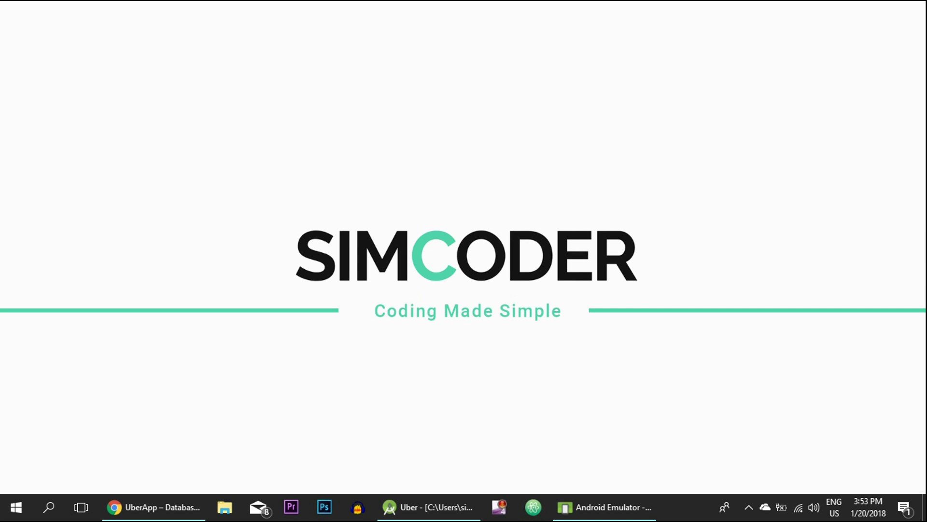
# Bring Android Studio forward with DriverMapActivity.java at the getRouteToMarker call
pyautogui.click(434, 507)
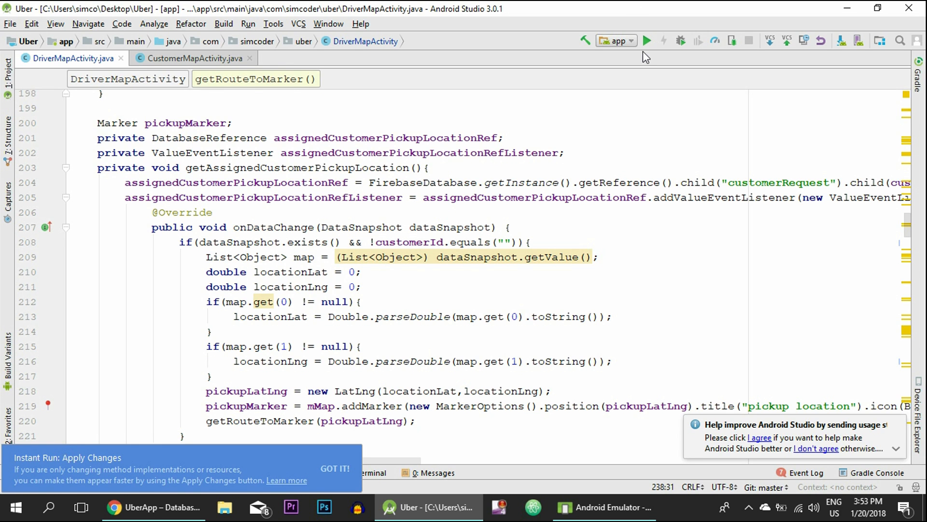
pyautogui.moveTo(648, 41)
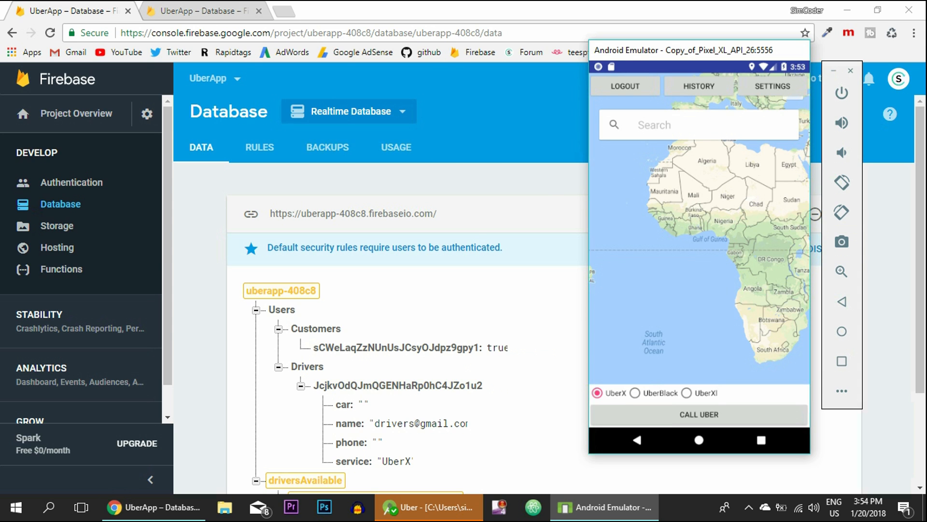
pyautogui.moveTo(585, 245)
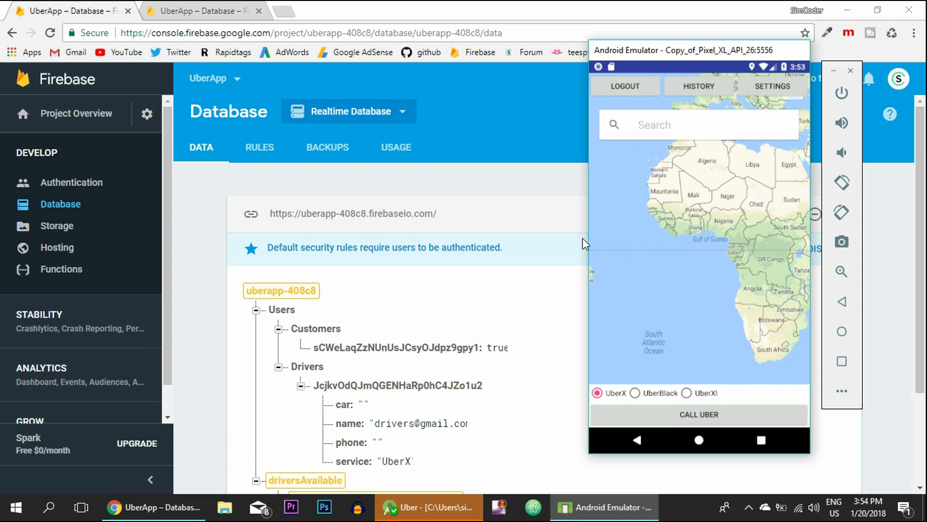
pyautogui.moveTo(643, 232)
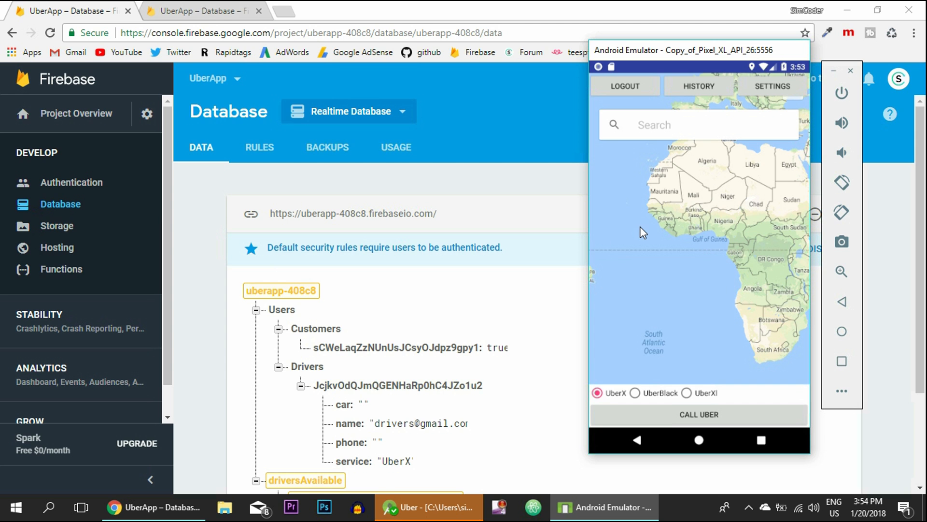
pyautogui.moveTo(782, 204)
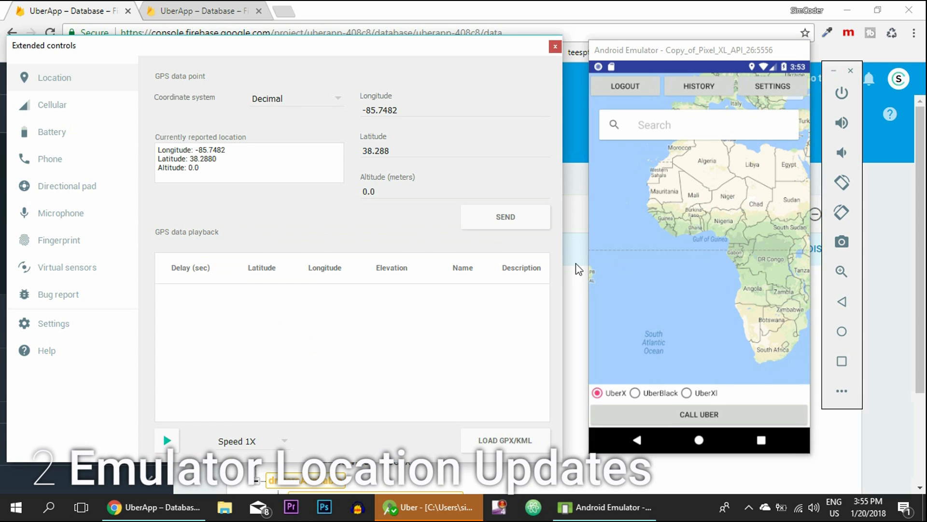
pyautogui.moveTo(872, 365)
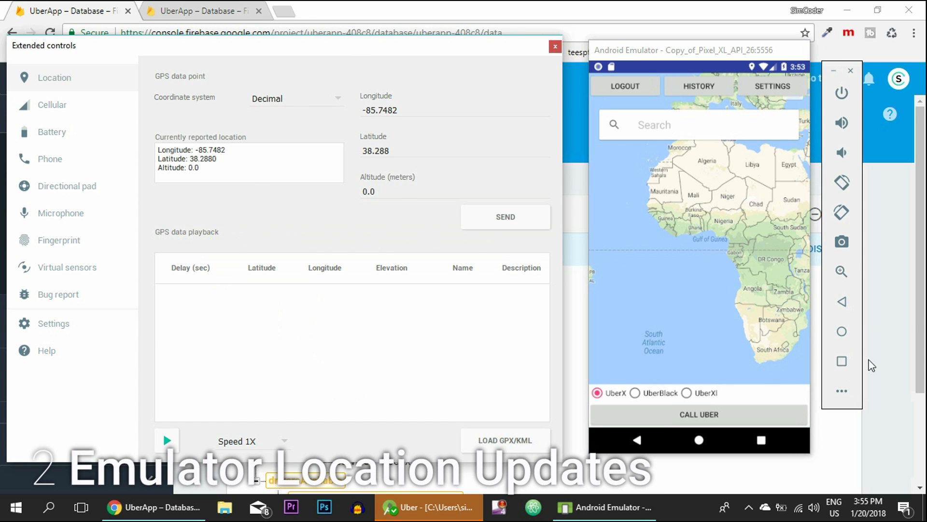
pyautogui.moveTo(190, 144)
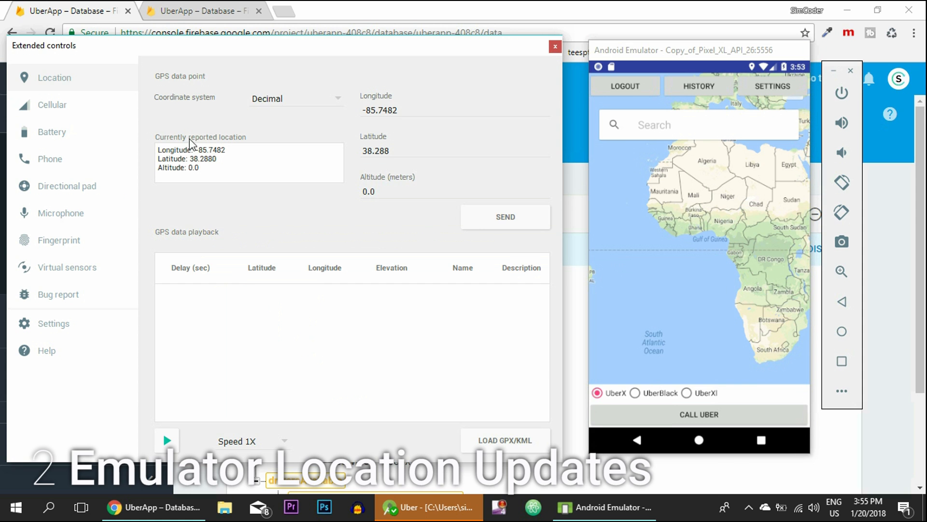
pyautogui.moveTo(522, 258)
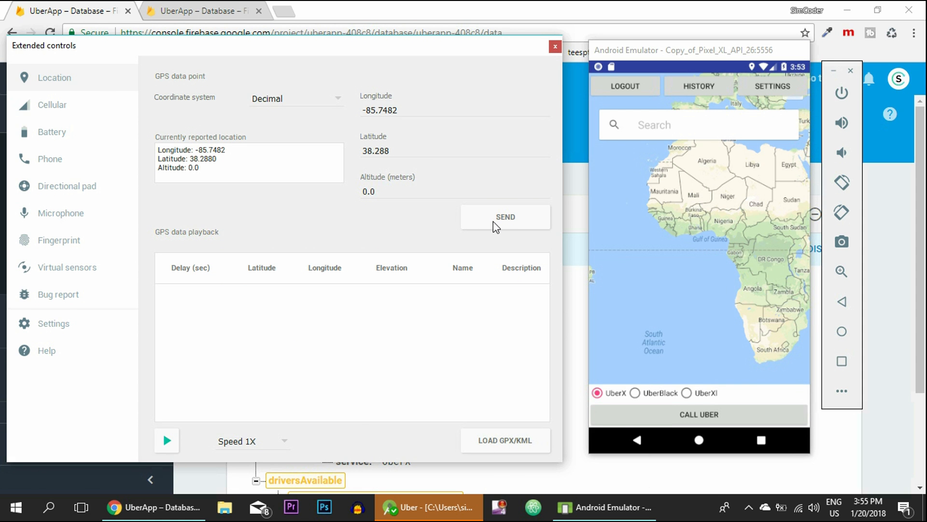
pyautogui.moveTo(727, 198)
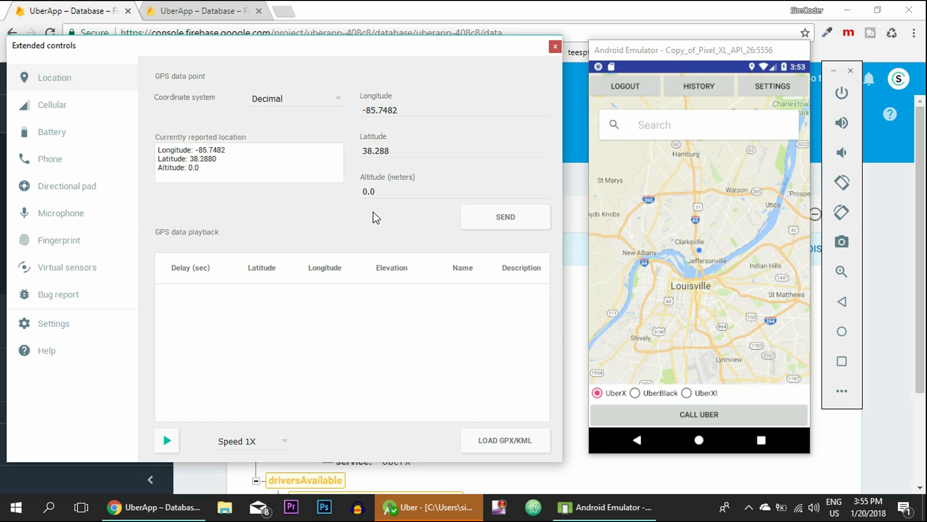
pyautogui.moveTo(689, 235)
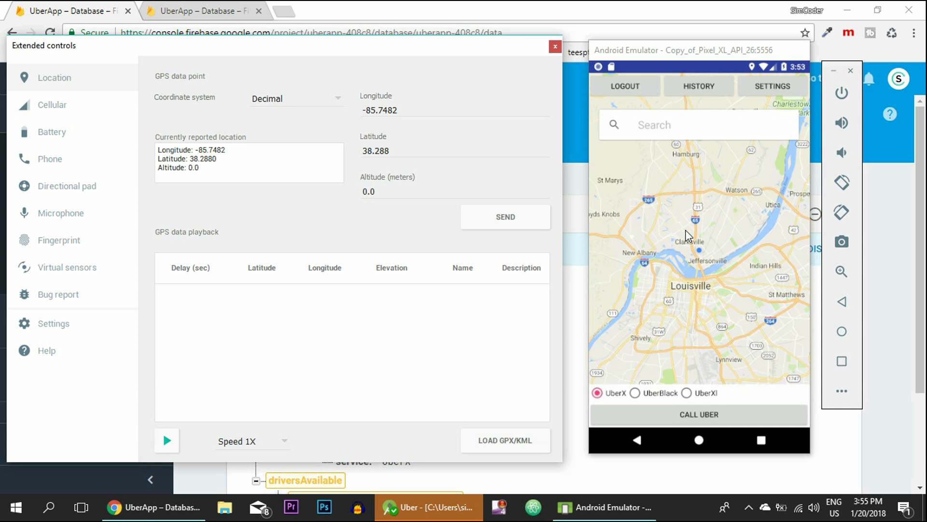
pyautogui.moveTo(498, 46)
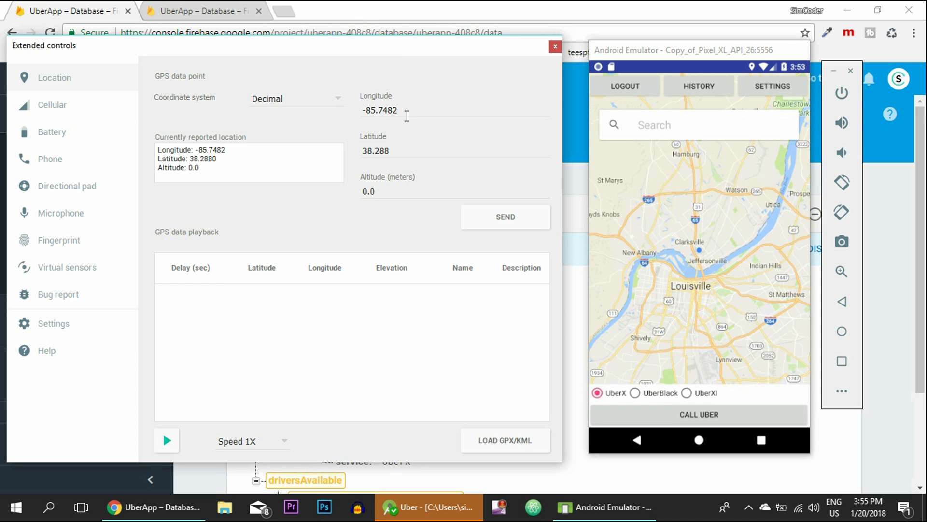
pyautogui.moveTo(427, 131)
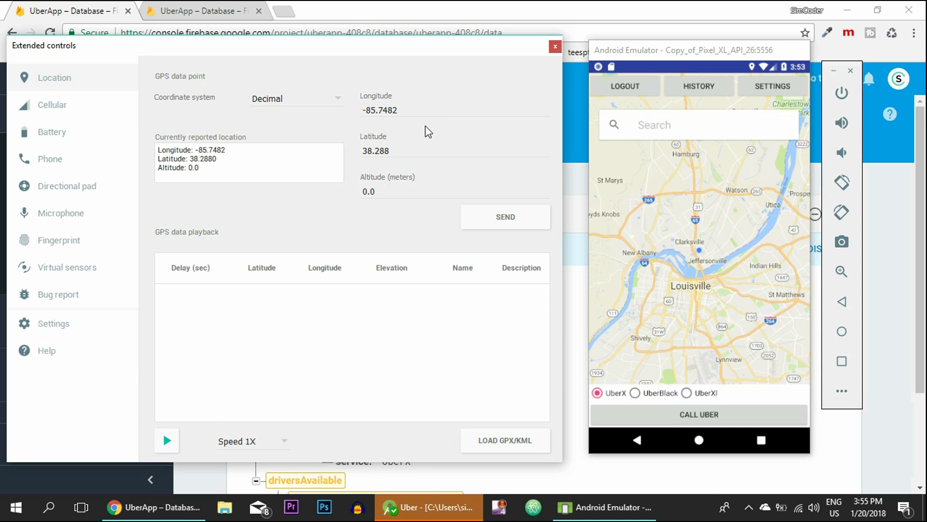
pyautogui.moveTo(419, 138)
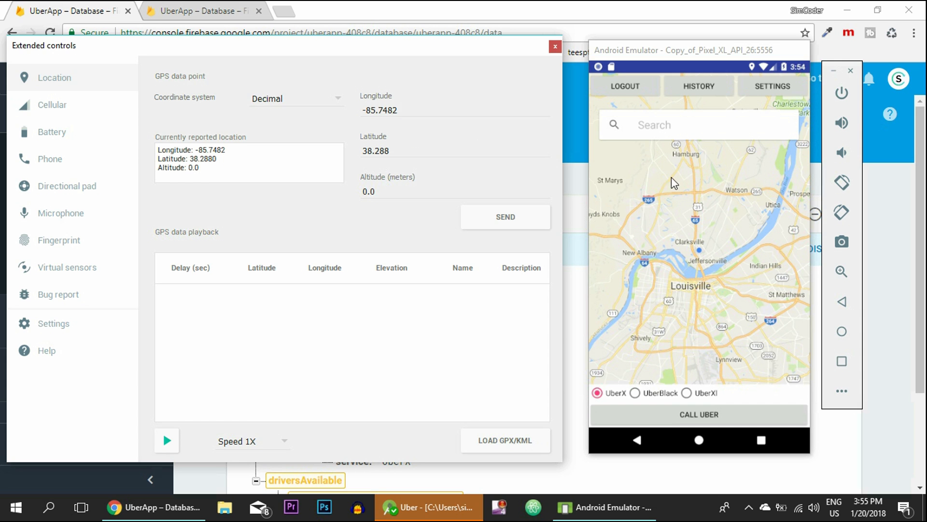
pyautogui.moveTo(659, 383)
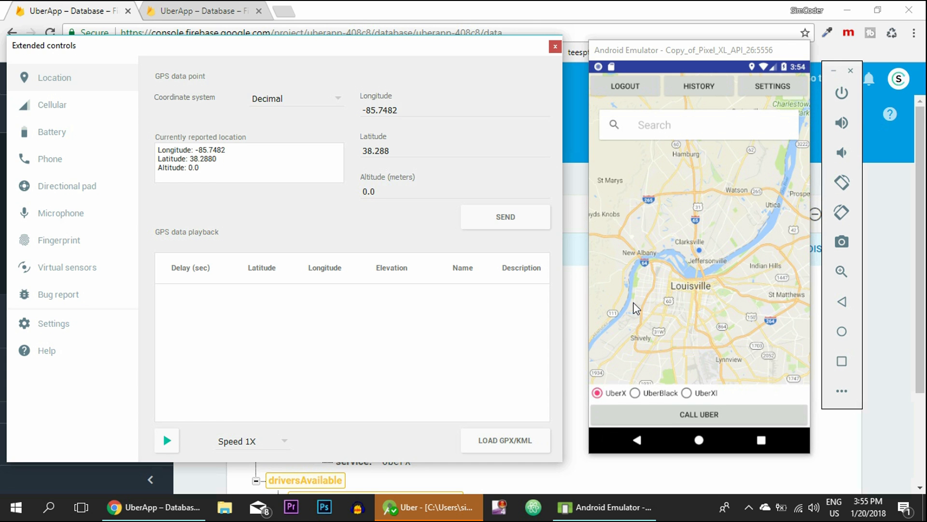
pyautogui.moveTo(638, 313)
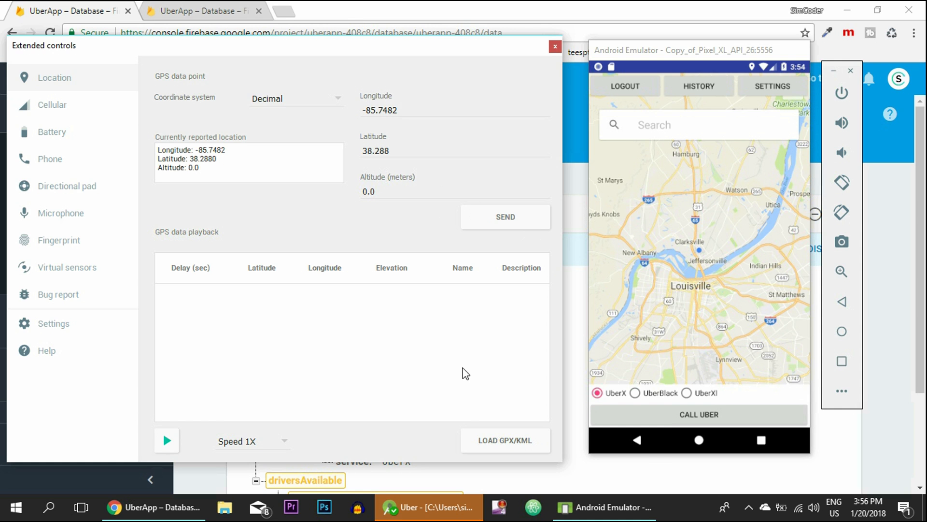
pyautogui.moveTo(468, 388)
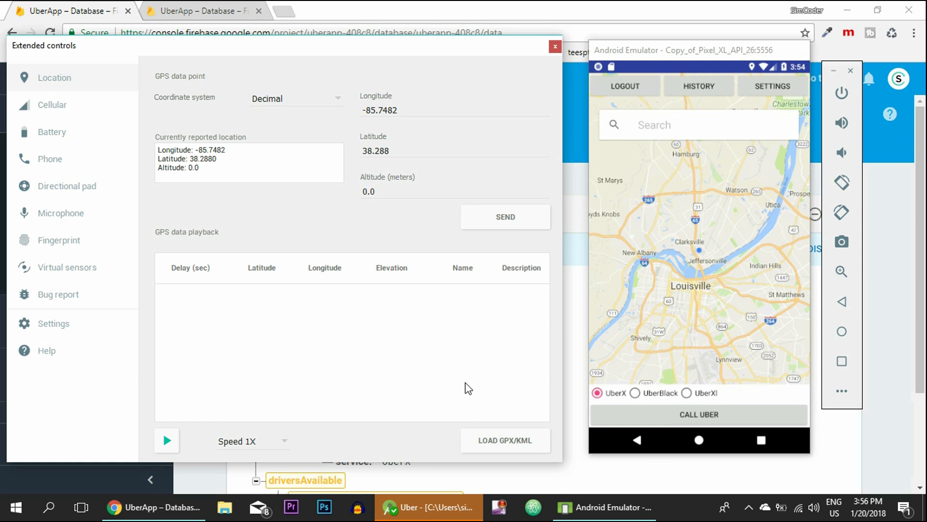
pyautogui.moveTo(523, 454)
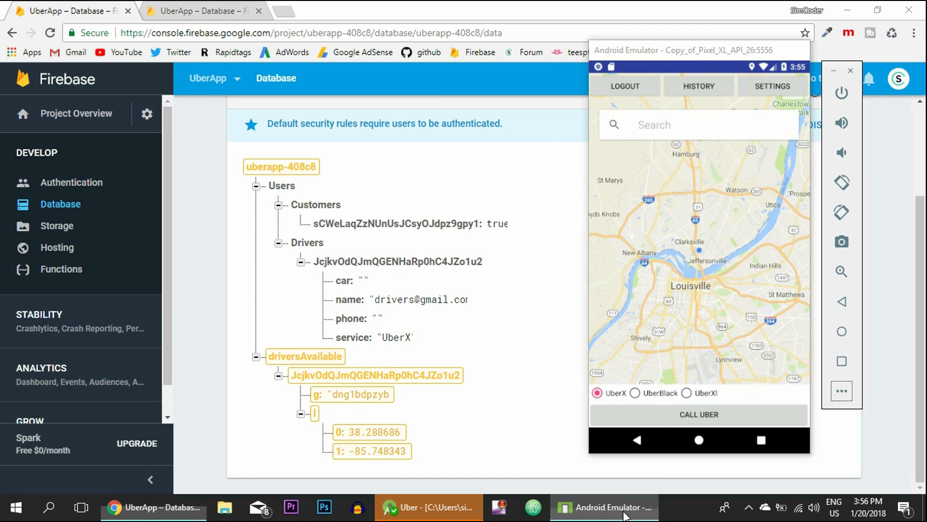
# Bring the emulator forward and watch the driversAvailable node update near 38.2887, -85.7483
pyautogui.click(841, 391)
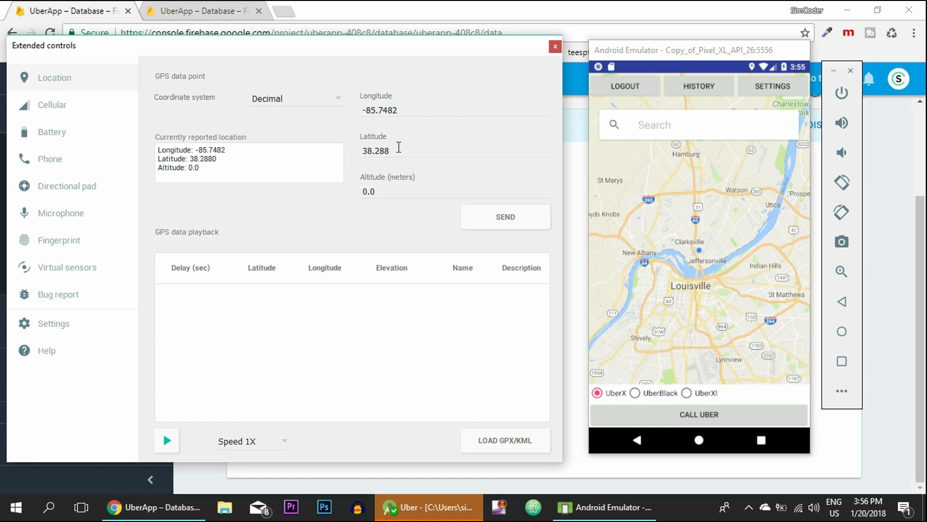
pyautogui.click(455, 111)
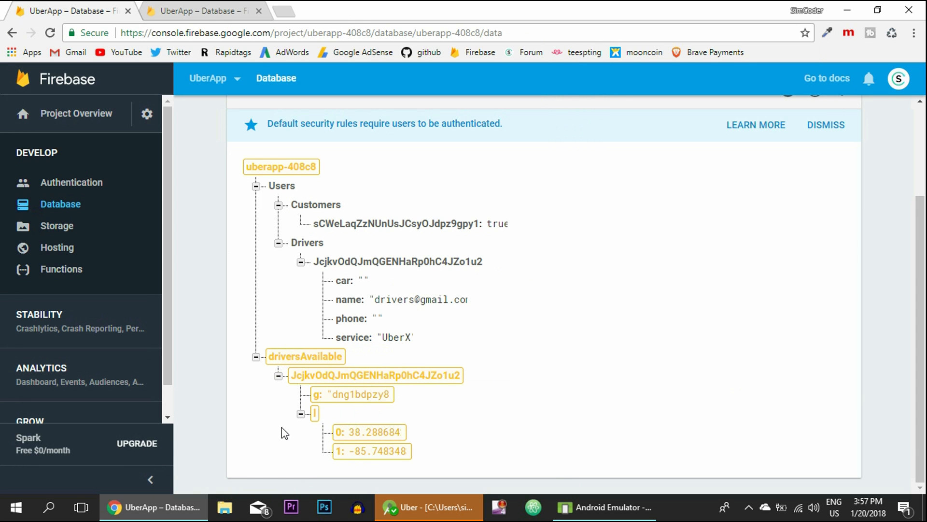
pyautogui.click(358, 395)
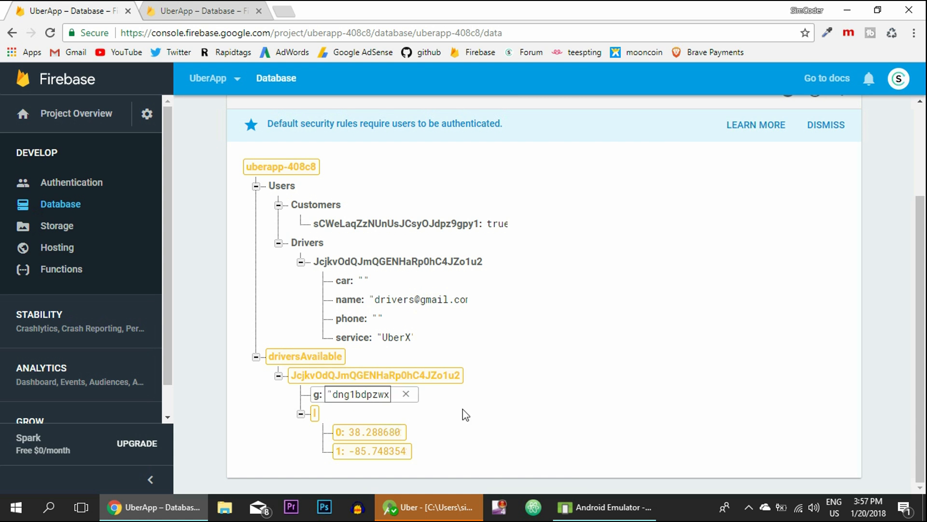
pyautogui.click(603, 507)
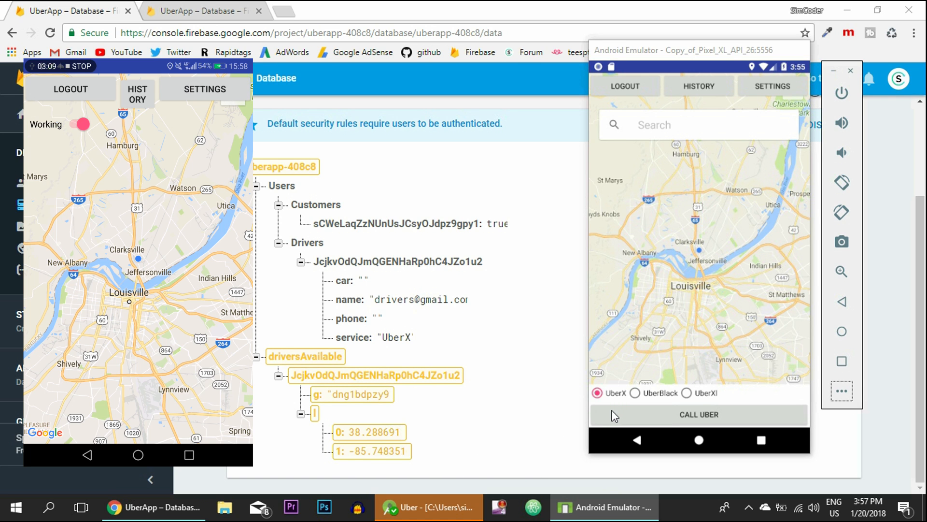
# Request a ride from the rider app and select UberX in the driver's settings page
pyautogui.click(698, 414)
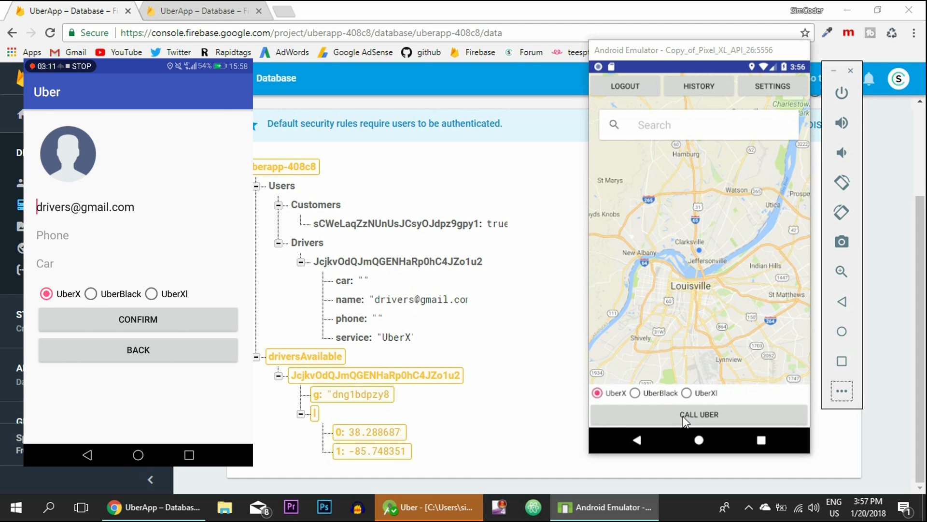
pyautogui.click(151, 294)
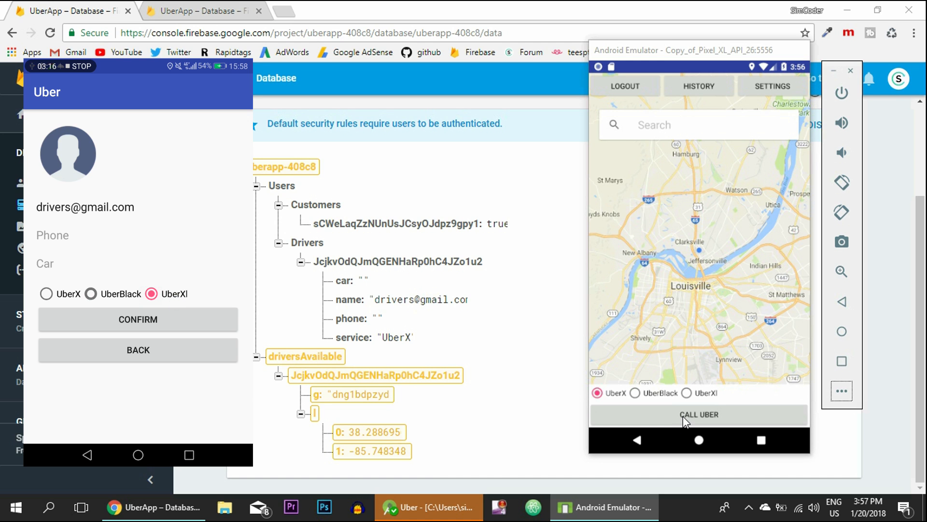
pyautogui.click(46, 294)
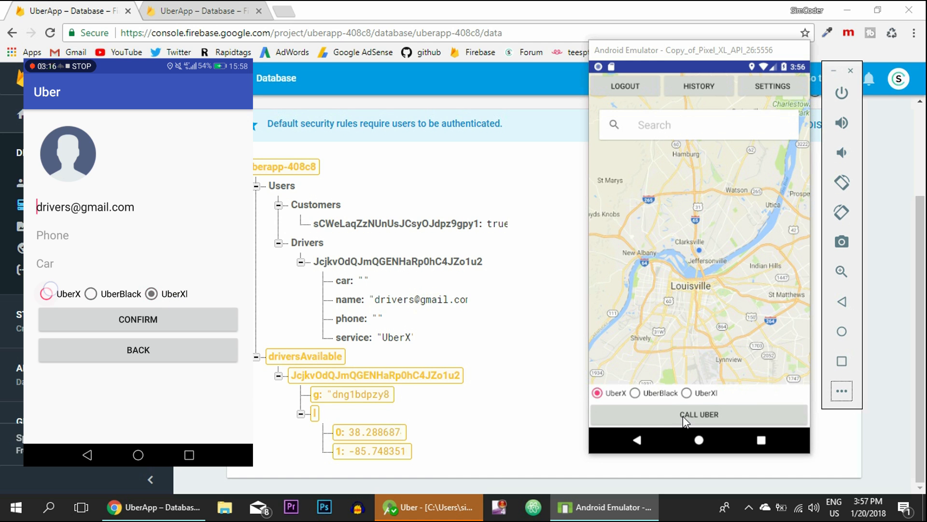
pyautogui.click(47, 293)
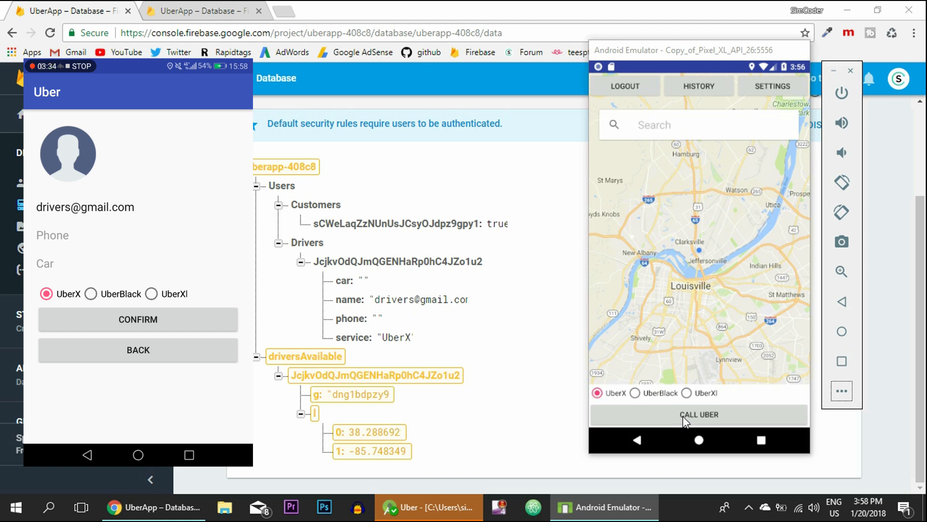
pyautogui.click(138, 320)
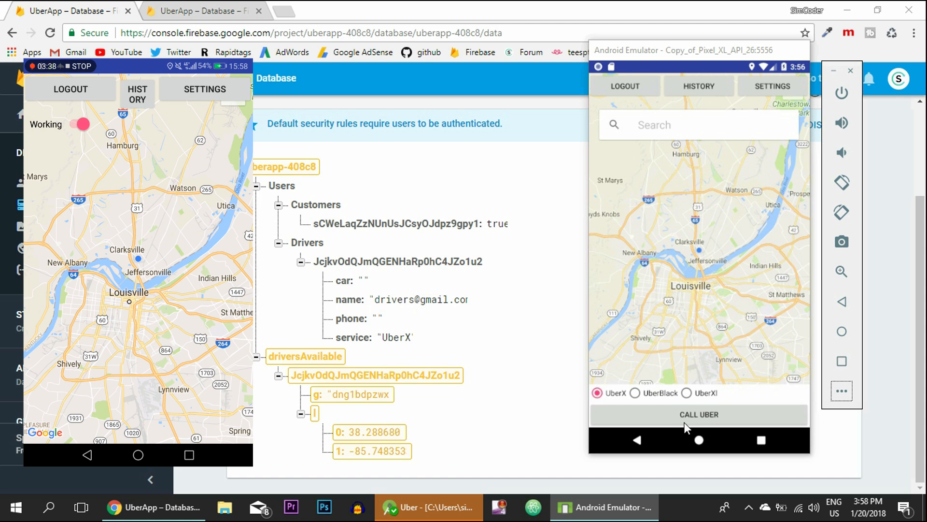
# Call an Uber from the customer app so a customerRequest reaches Firebase
pyautogui.click(698, 414)
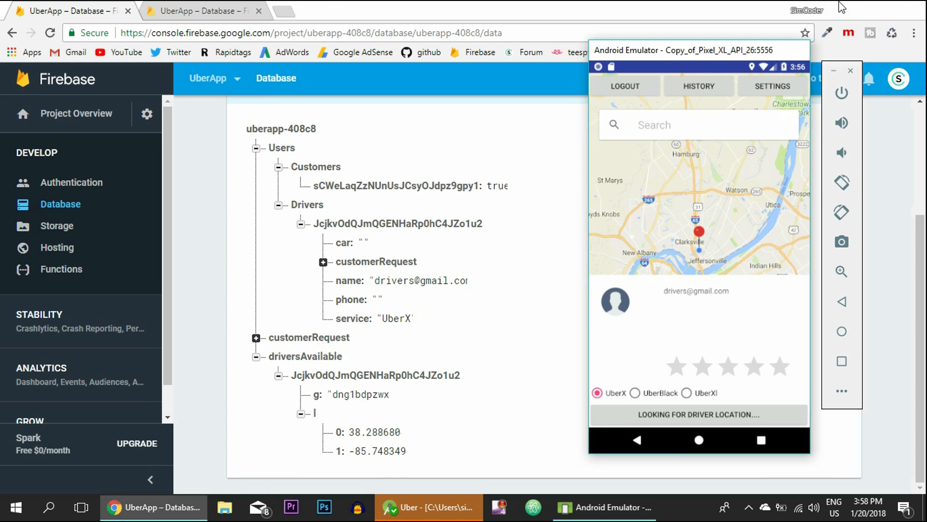
pyautogui.click(427, 507)
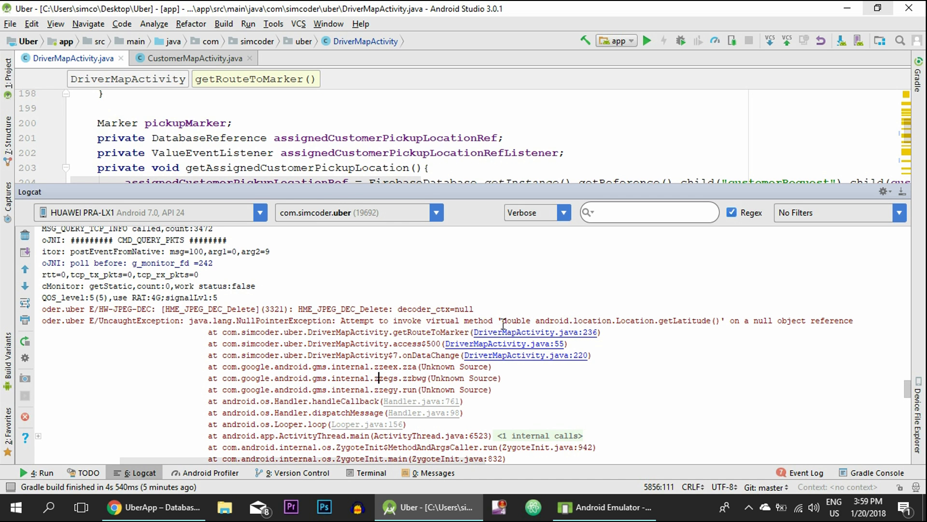
# Select the NullPointerException message in Logcat pointing at DriverMapActivity line 236
pyautogui.doubleClick(367, 321)
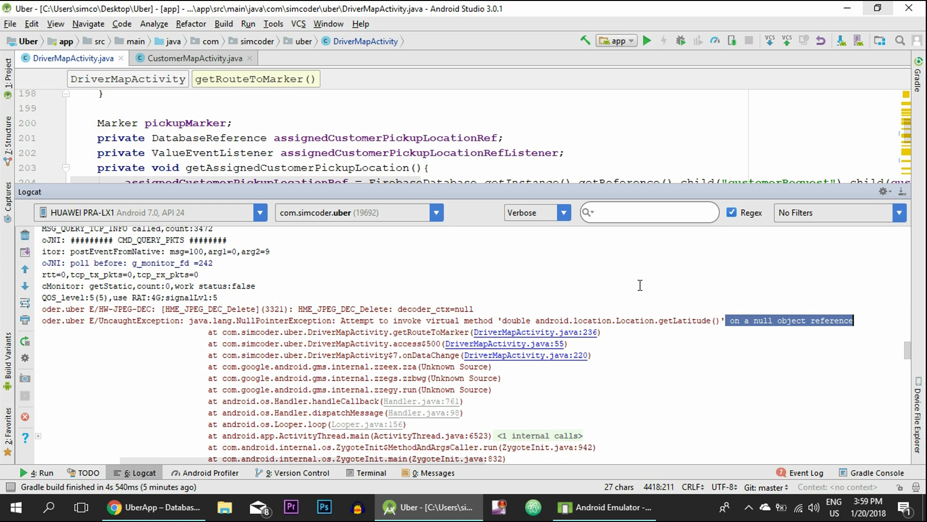
pyautogui.moveTo(467, 197)
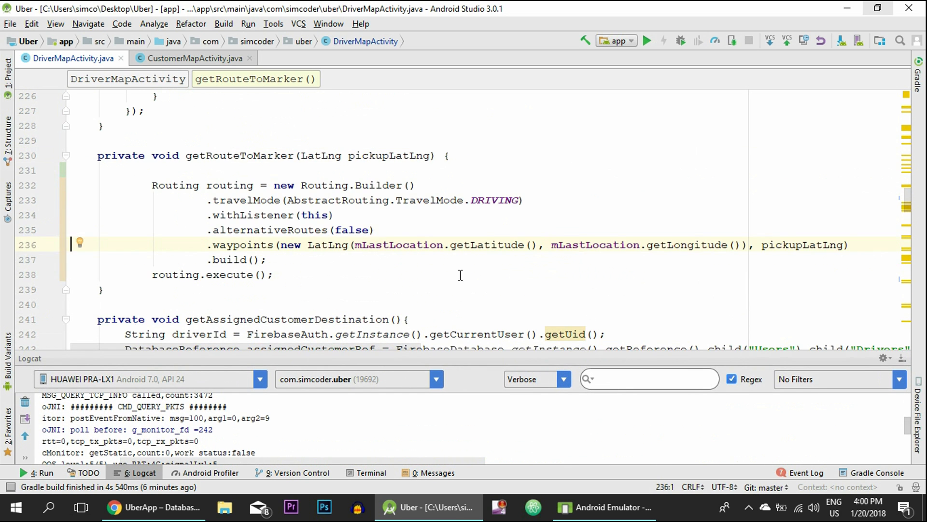
# Highlight the Routing block reading mLastLocation's latitude and longitude, then deselect it
pyautogui.moveTo(152, 185); pyautogui.dragTo(272, 275)
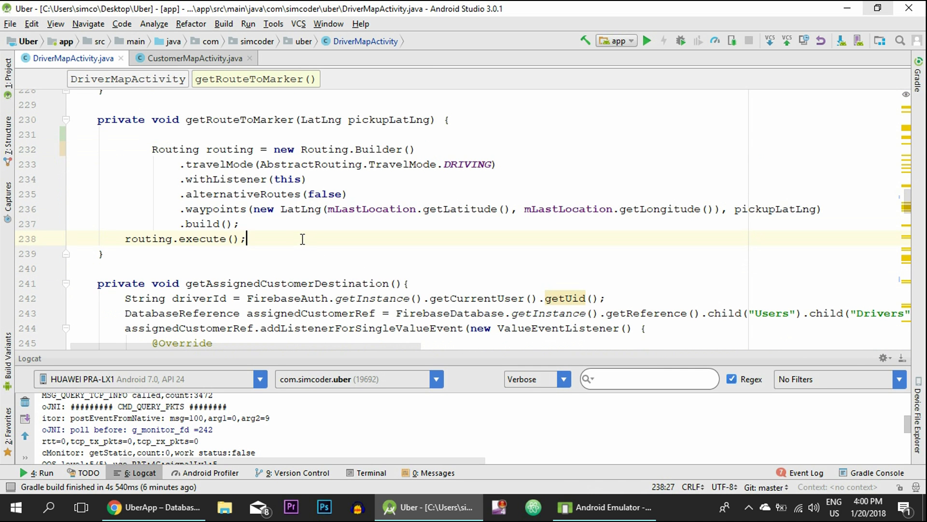
pyautogui.moveTo(153, 150); pyautogui.dragTo(273, 238)
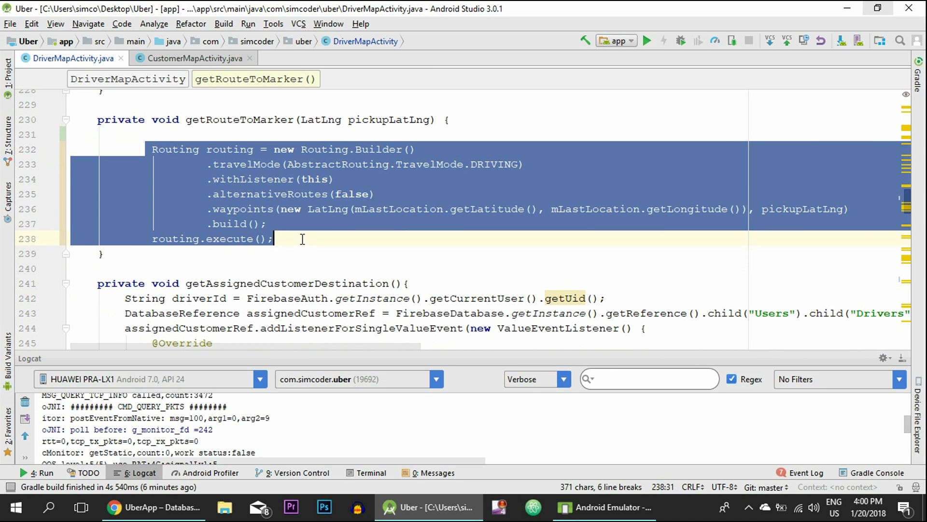
pyautogui.click(319, 238)
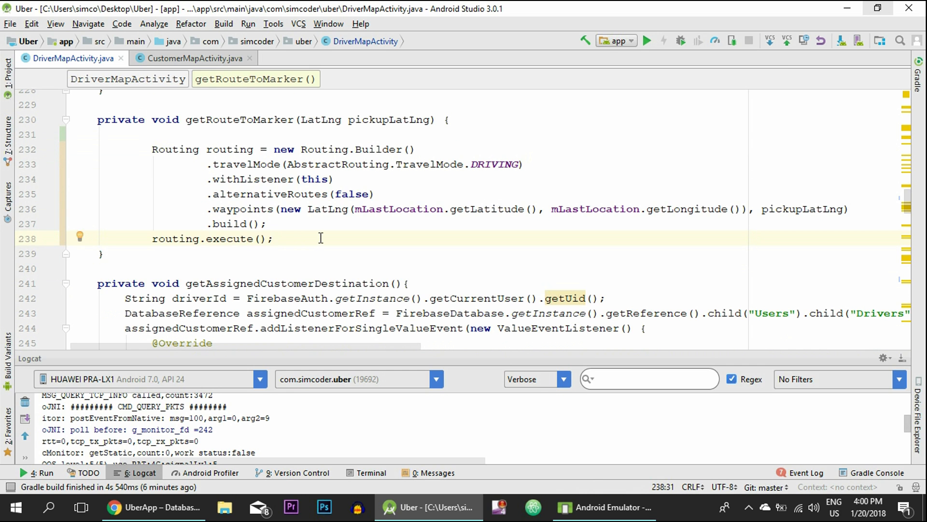
pyautogui.click(603, 508)
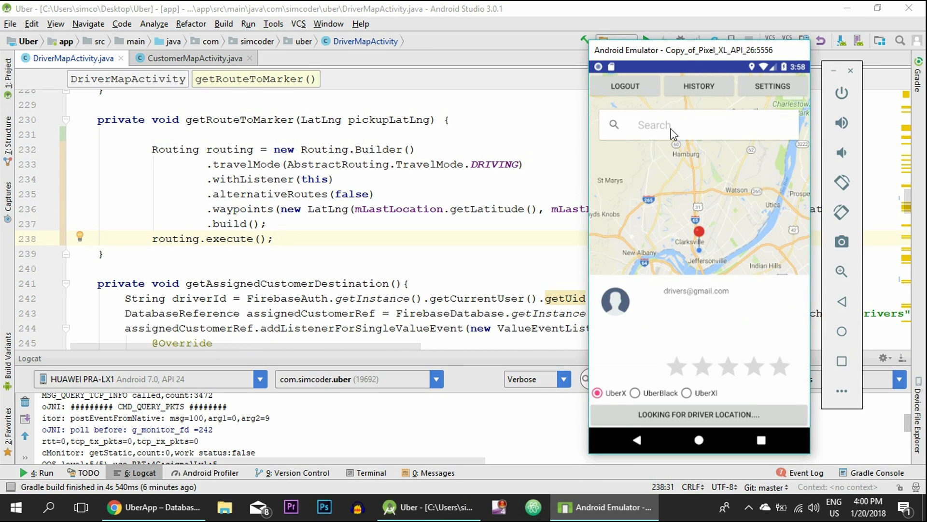
pyautogui.moveTo(329, 203)
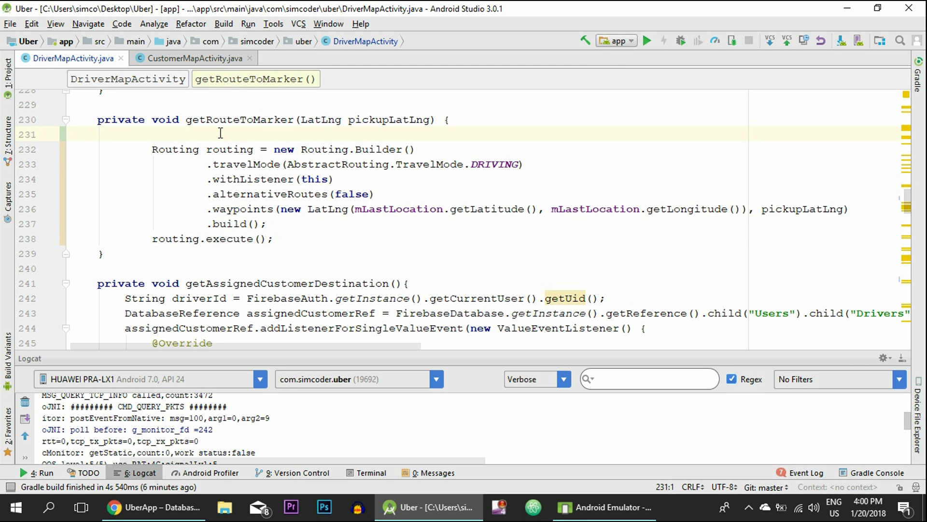
# Add if (pickupLatLng != null && mLastLocation != null){ on line 231 before the Routing builder
pyautogui.click(151, 134)
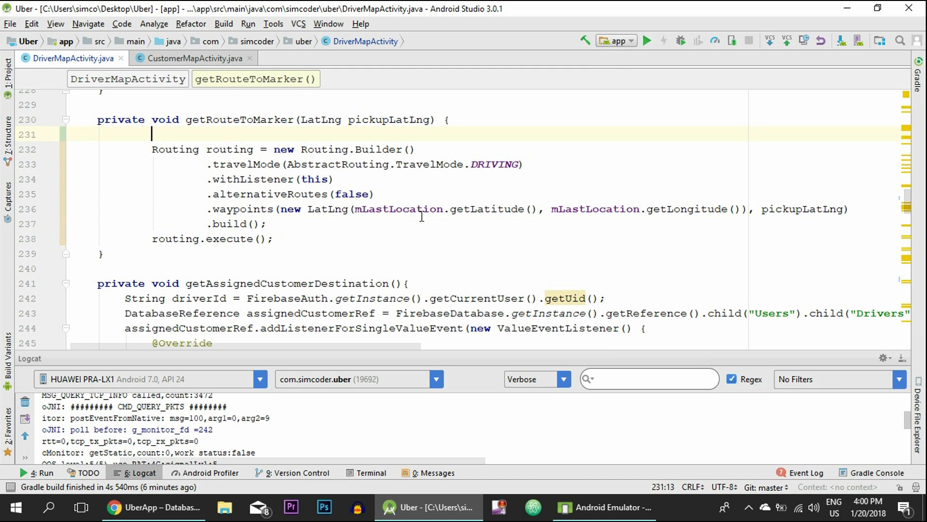
pyautogui.write('if (')
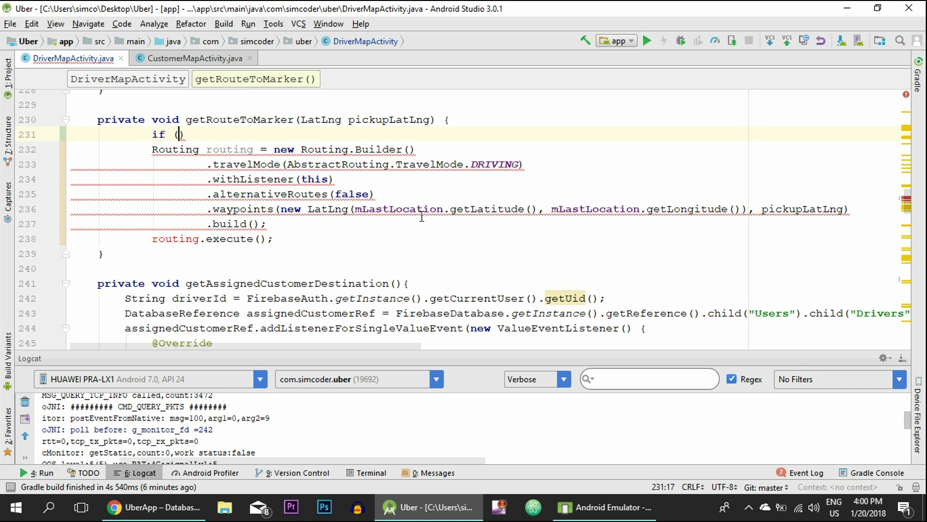
pyautogui.write('pickupLatLng!= null')
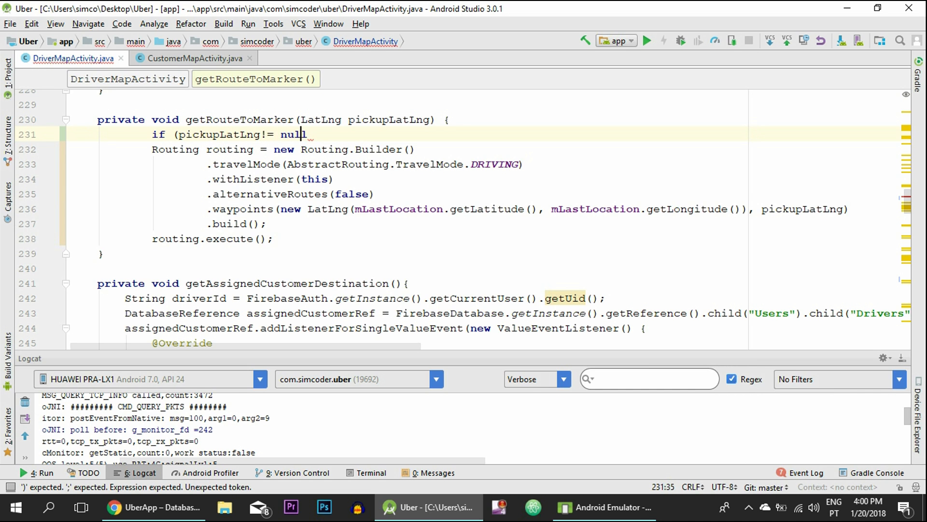
pyautogui.write('&&')
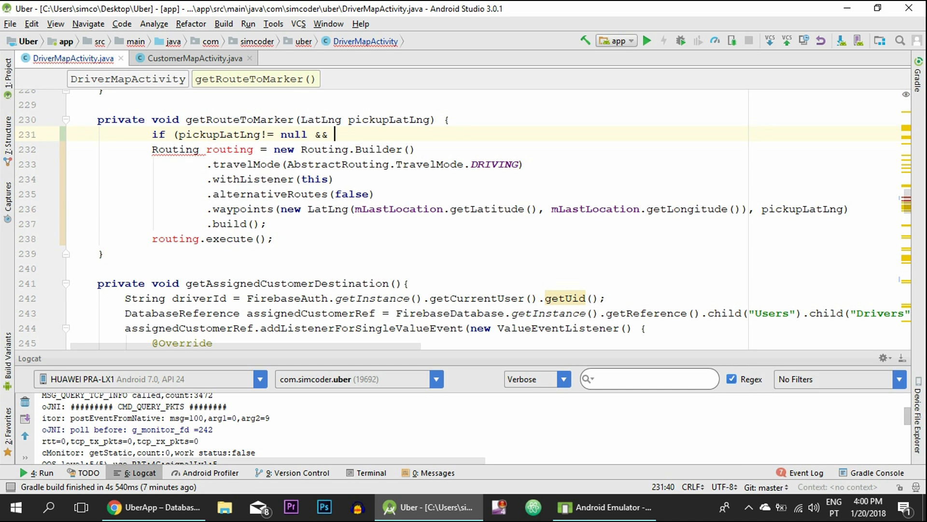
pyautogui.write('mLastLocation !=')
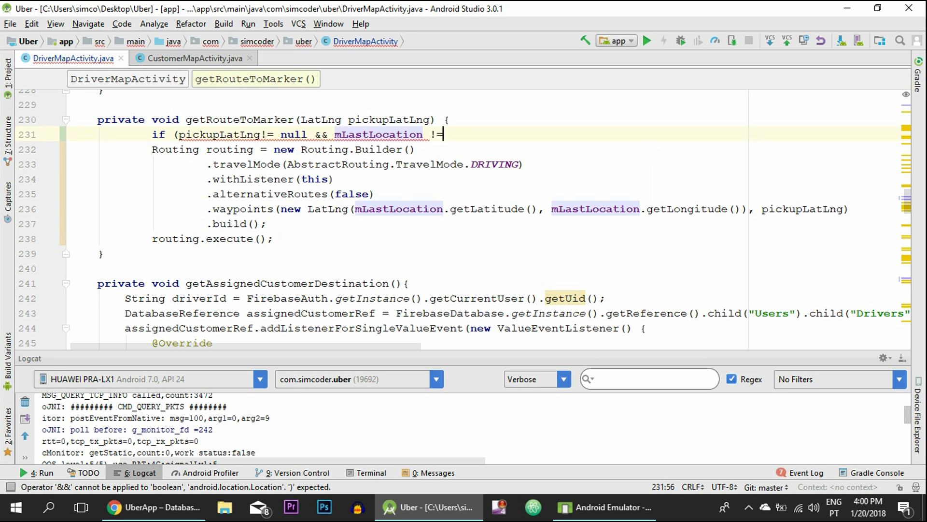
pyautogui.write('null')
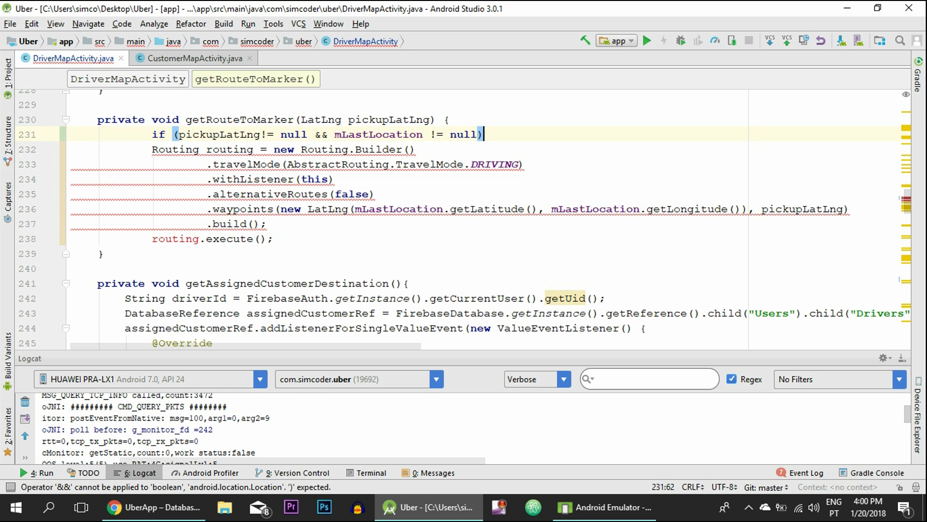
pyautogui.write('{')
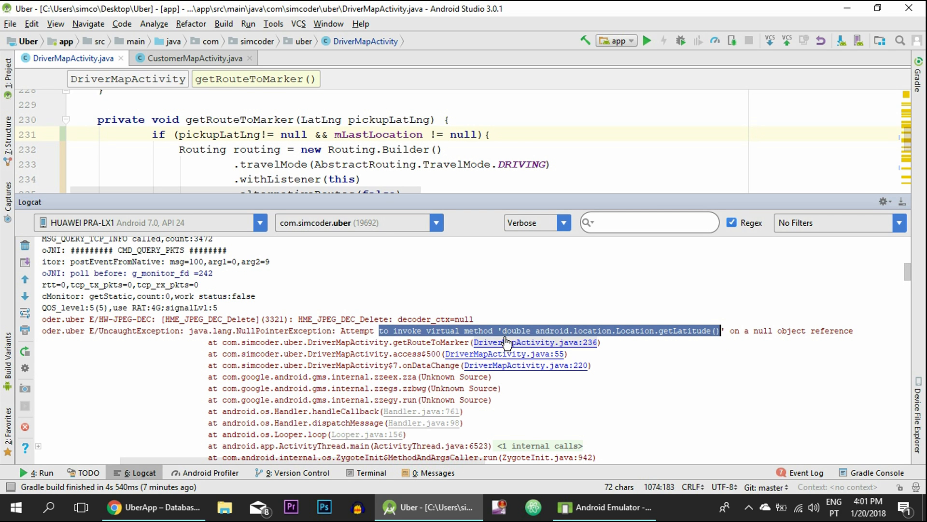
pyautogui.moveTo(125, 163)
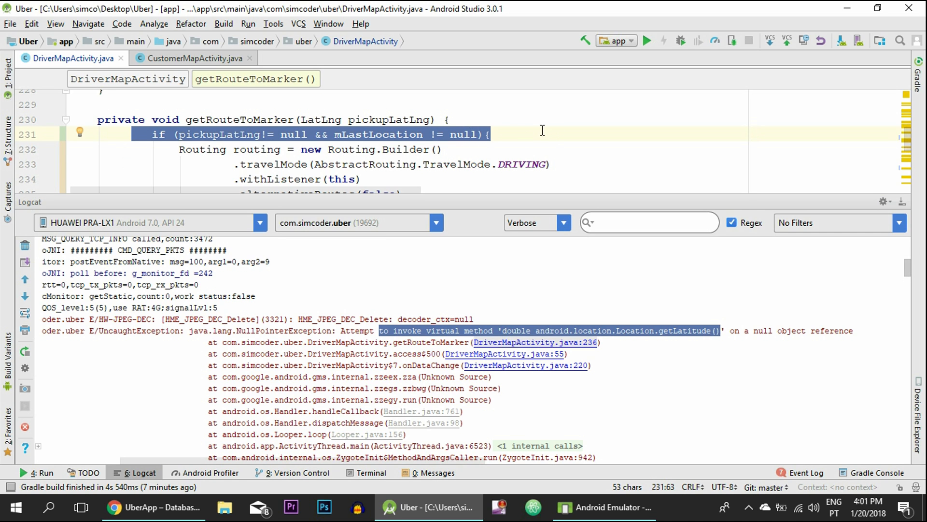
# Insert the missing space so the condition reads pickupLatLng != null && mLastLocation != null
pyautogui.click(438, 150)
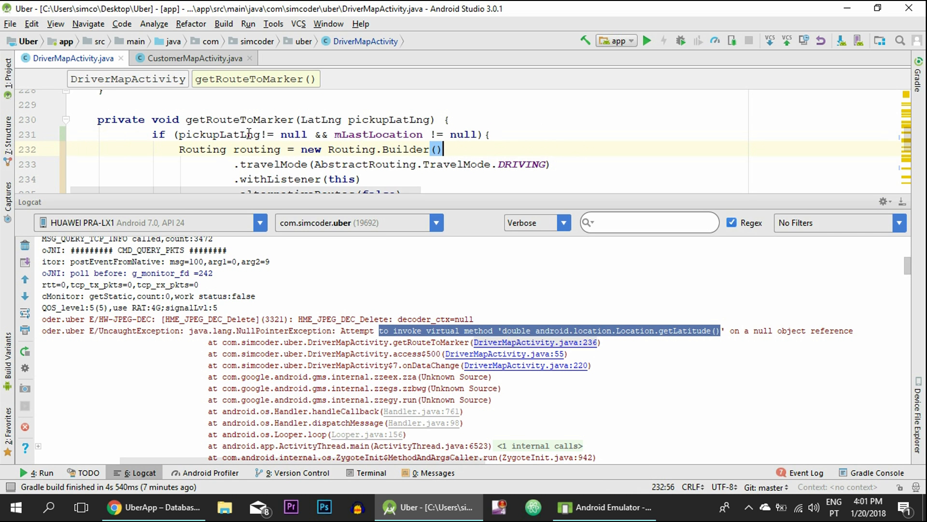
pyautogui.click(267, 134)
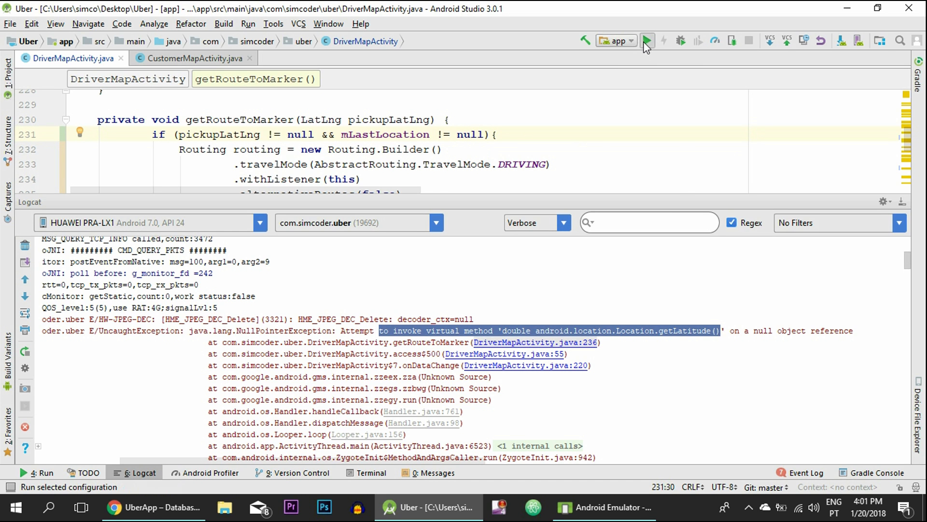
# Run the fixed app and switch to the Firebase database in Chrome
pyautogui.click(647, 41)
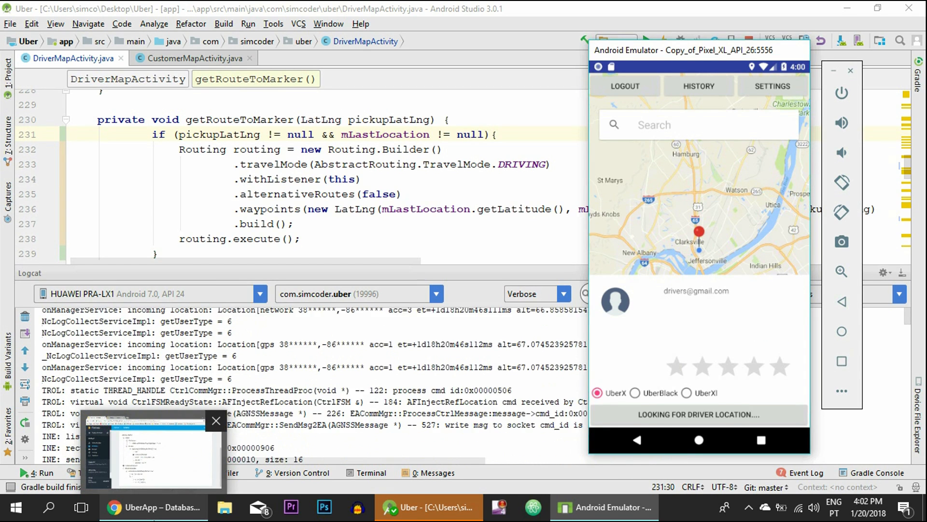
pyautogui.click(154, 506)
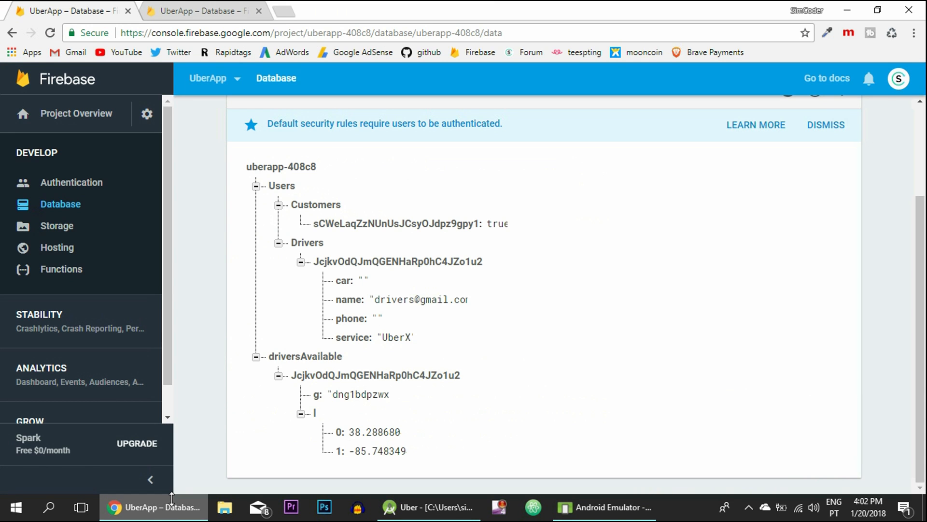
# Call an Uber again and confirm the driver moves to driversWorking without a crash
pyautogui.click(357, 394)
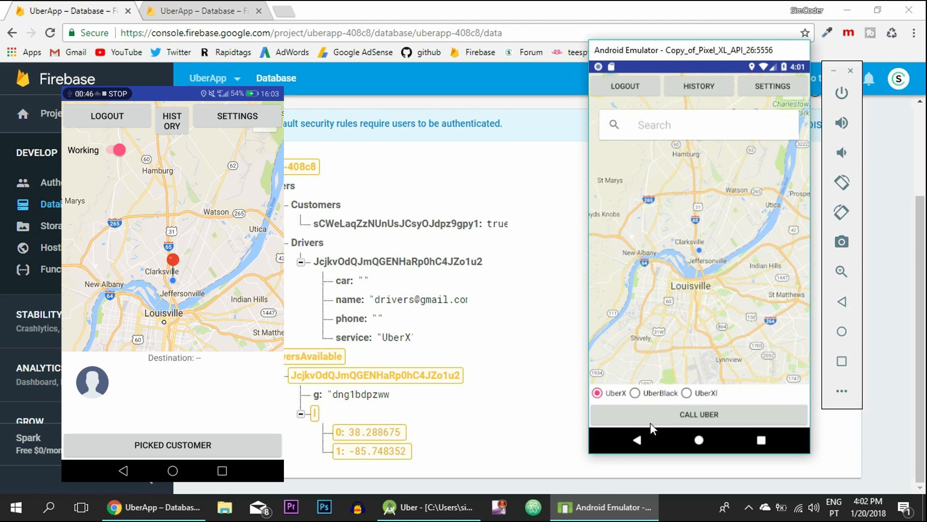
pyautogui.click(698, 414)
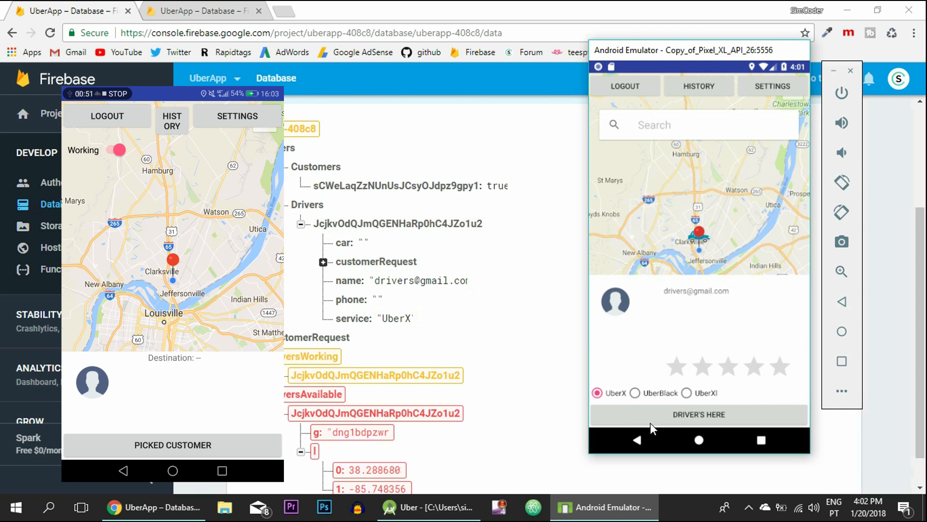
pyautogui.click(173, 445)
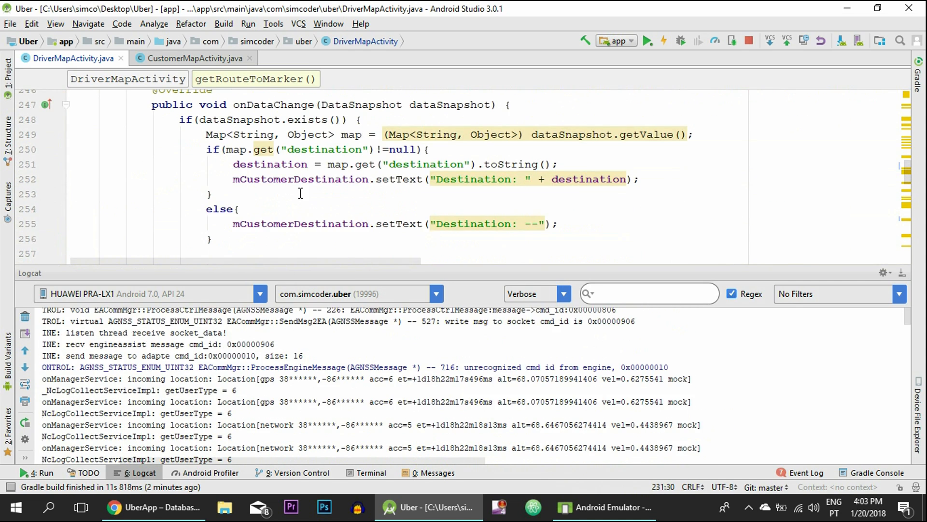
# Review CustomerMapActivity's getDriverInfo code, then switch to the DriverMapActivity source file
pyautogui.click(192, 58)
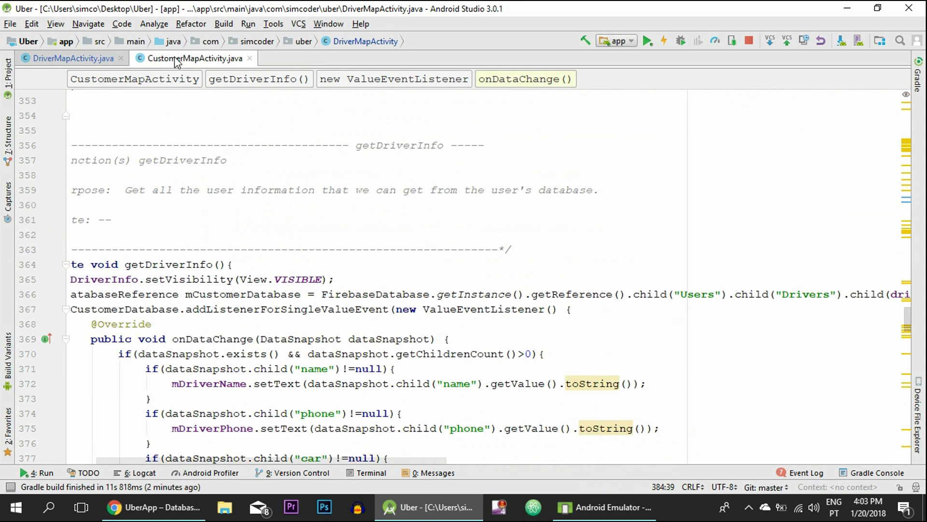
pyautogui.click(195, 58)
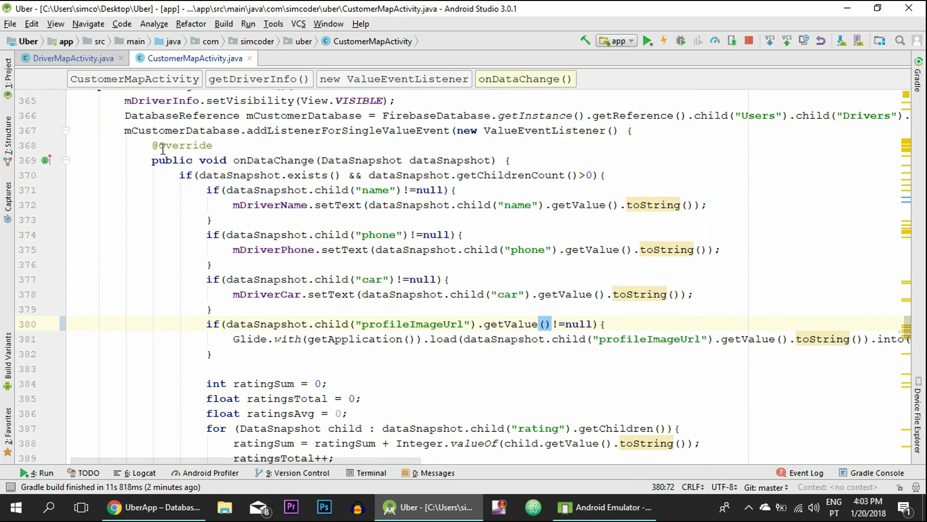
pyautogui.click(71, 58)
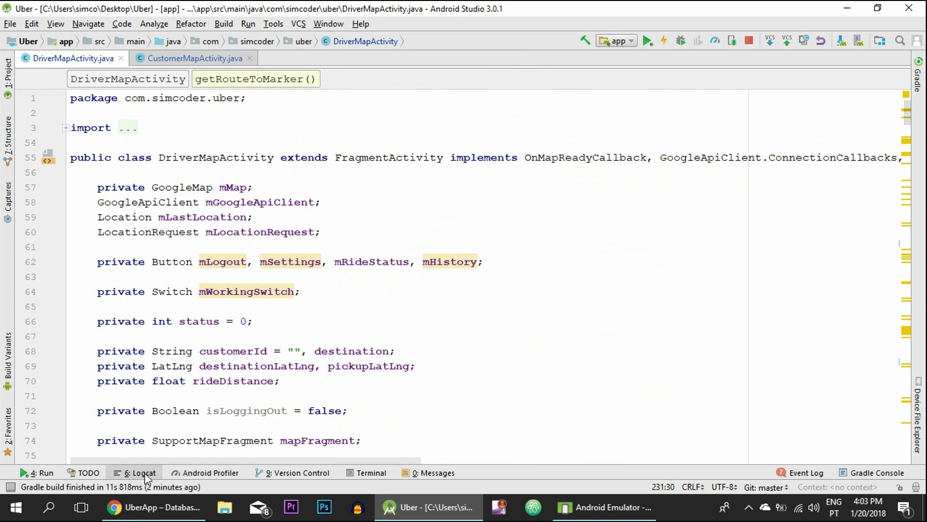
# Show Logcat for the HUAWEI PRA-LX1 device, then bring Chrome to the front
pyautogui.click(139, 472)
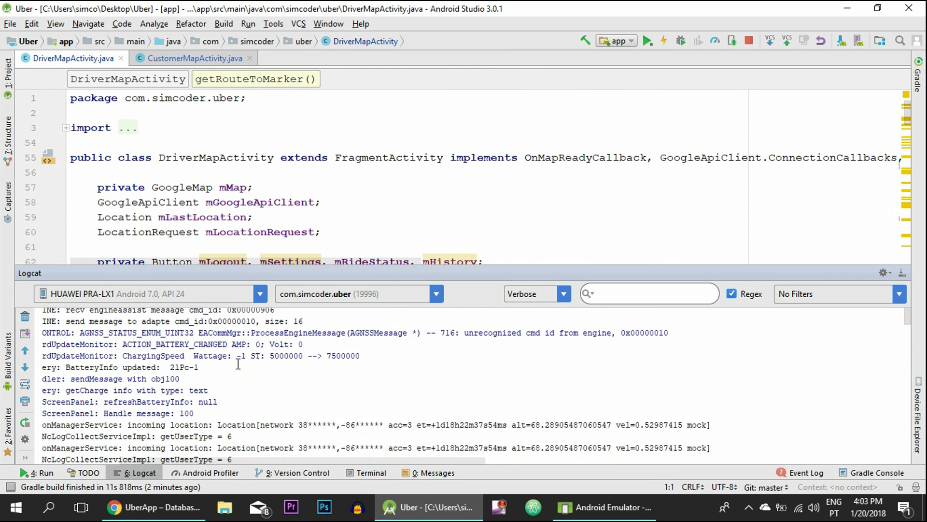
pyautogui.click(259, 294)
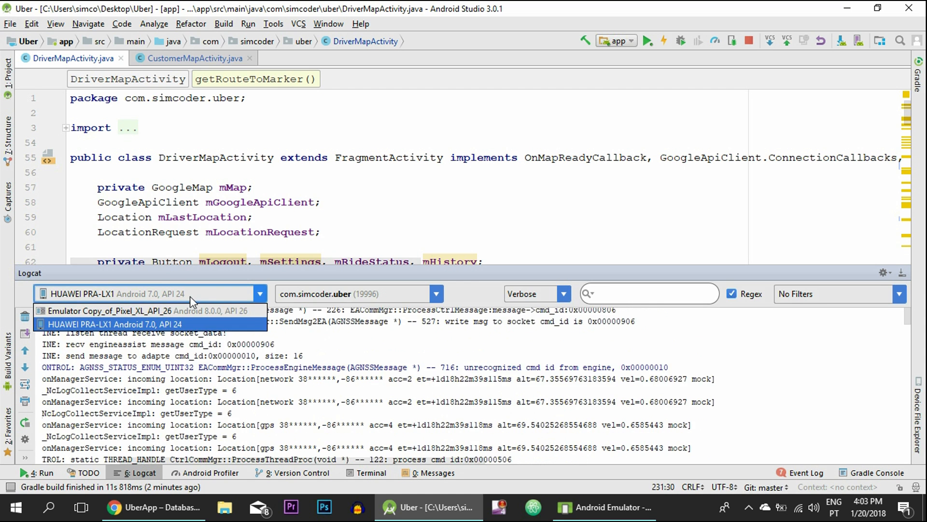
pyautogui.moveTo(86, 310)
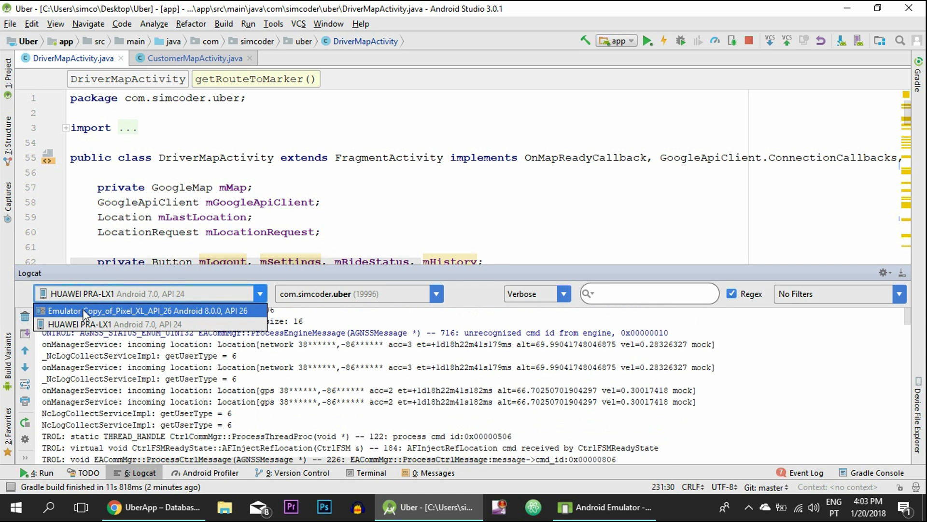
pyautogui.click(115, 324)
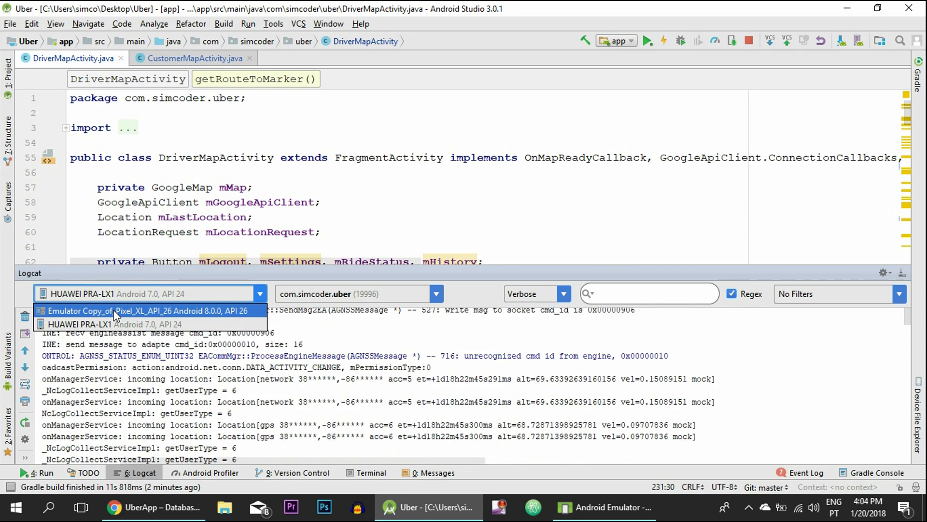
pyautogui.click(113, 324)
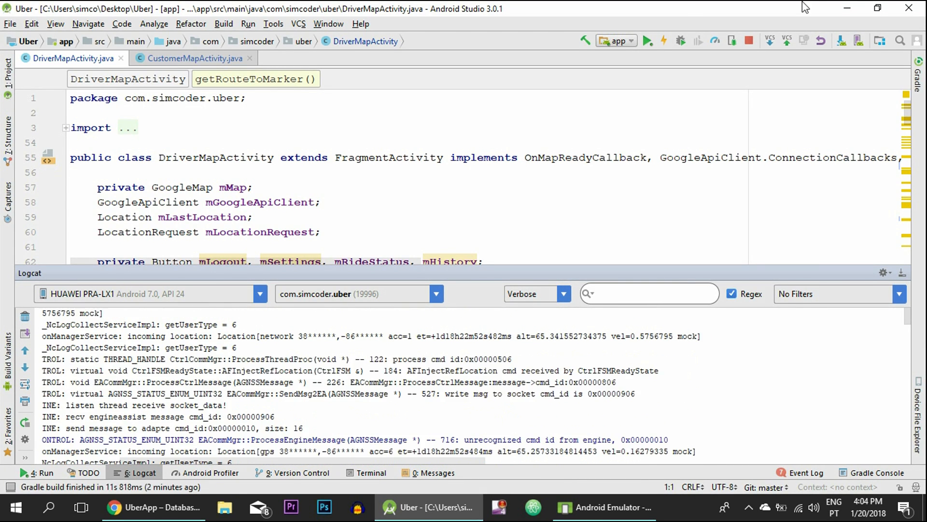
pyautogui.click(153, 508)
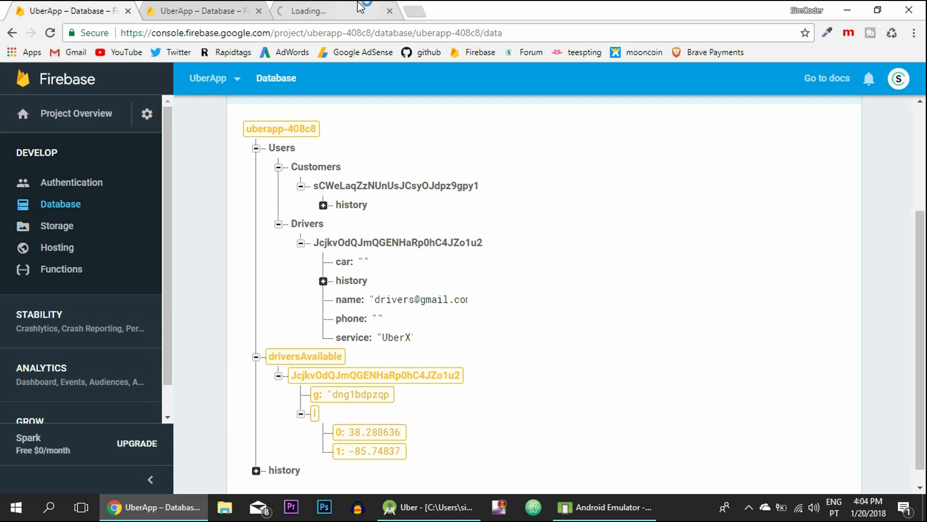
# Navigate the SimCoder forum into Projects and the Uber project board
pyautogui.click(319, 11)
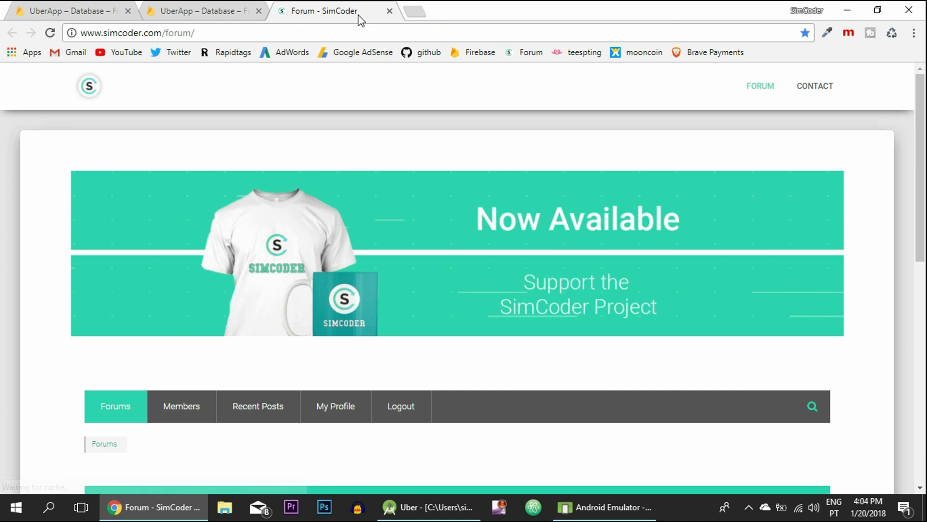
pyautogui.scroll(-3)
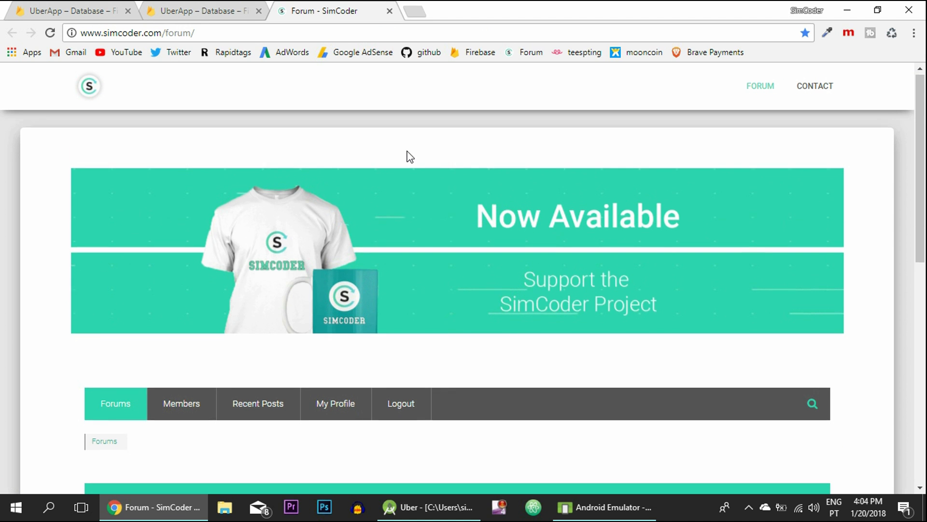
pyautogui.scroll(-3)
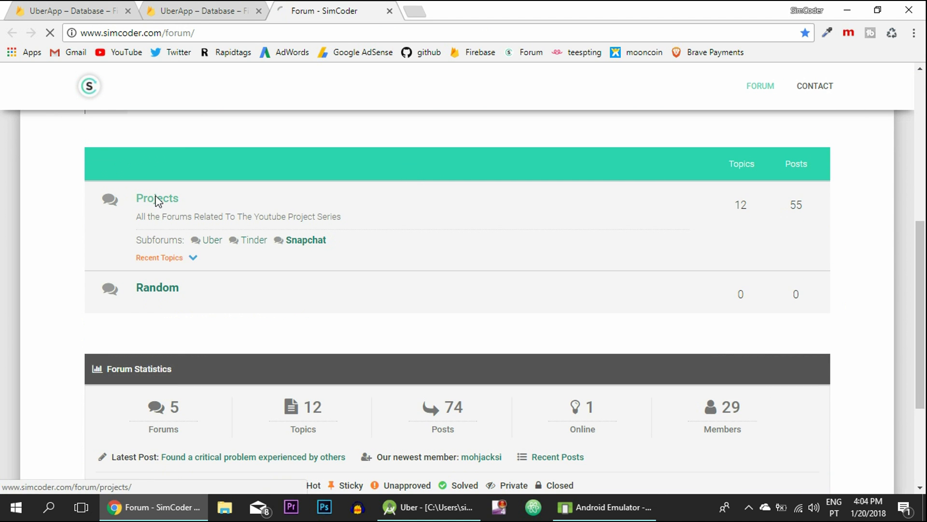
pyautogui.click(157, 198)
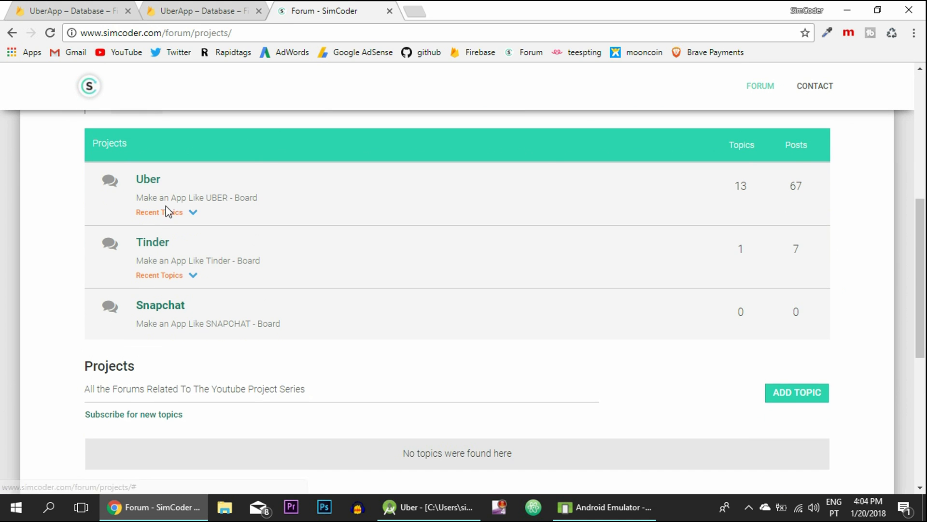
pyautogui.click(148, 179)
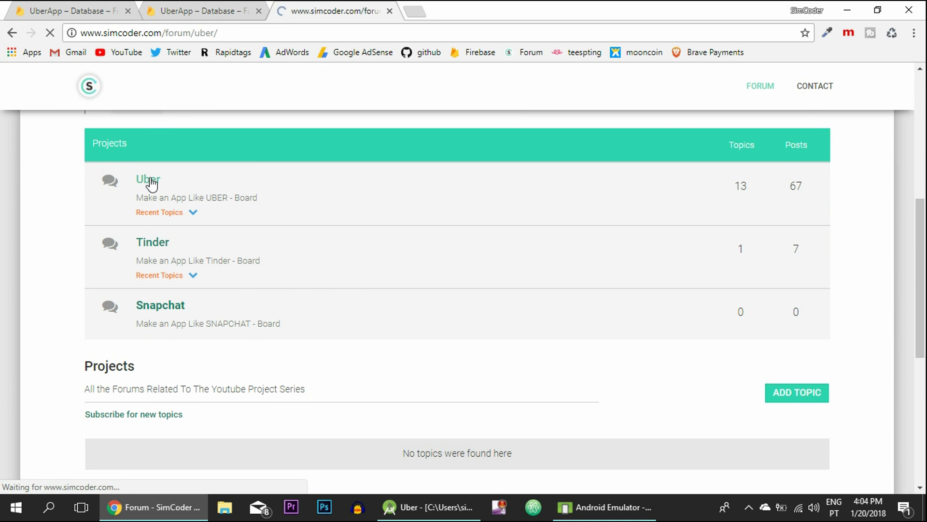
pyautogui.click(147, 180)
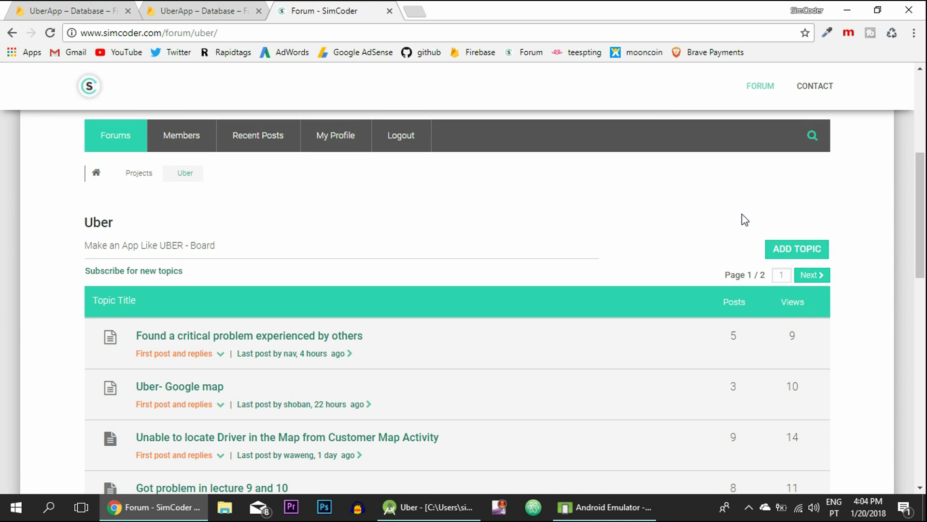
# Preview the Add Topic form on the Uber board and close it again
pyautogui.click(796, 249)
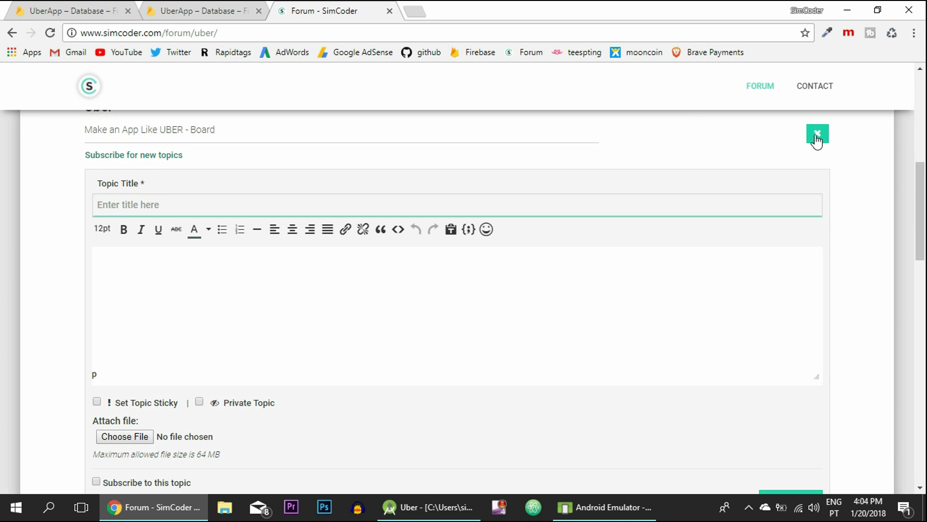
pyautogui.click(817, 133)
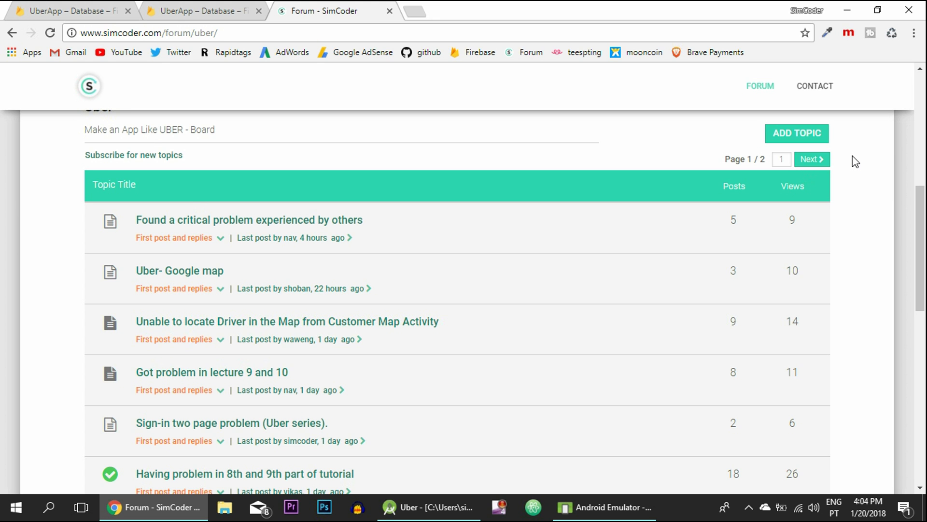
pyautogui.moveTo(830, 153)
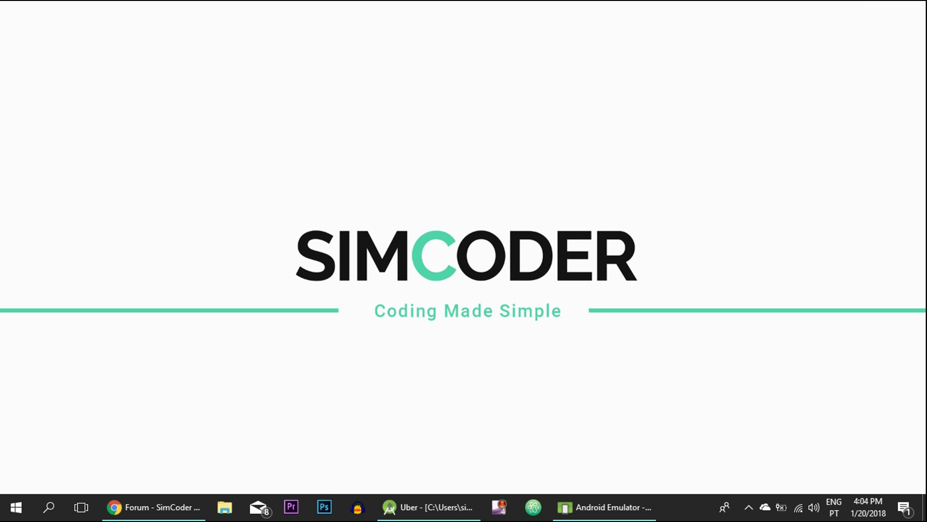
pyautogui.moveTo(569, 391)
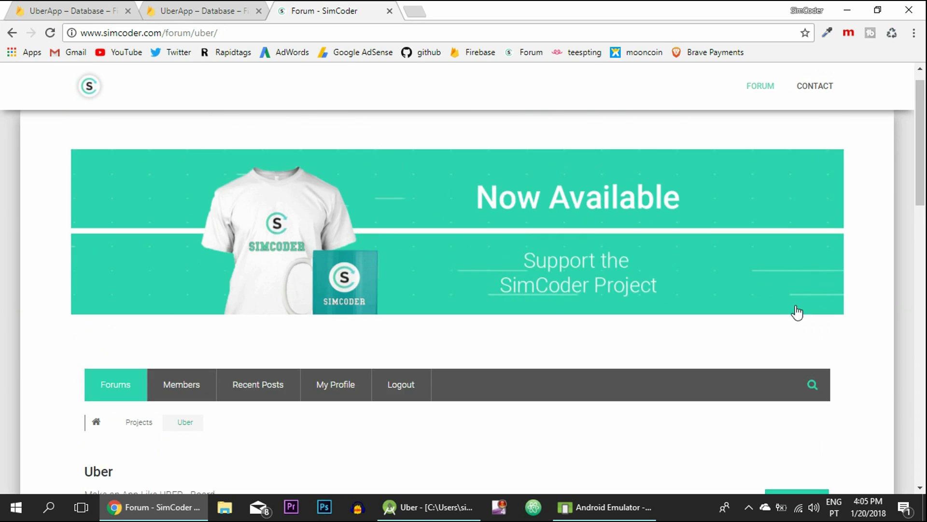
# Search the forum for 'location', review the Uber posts, then return to the Firebase database tab
pyautogui.scroll(-3)
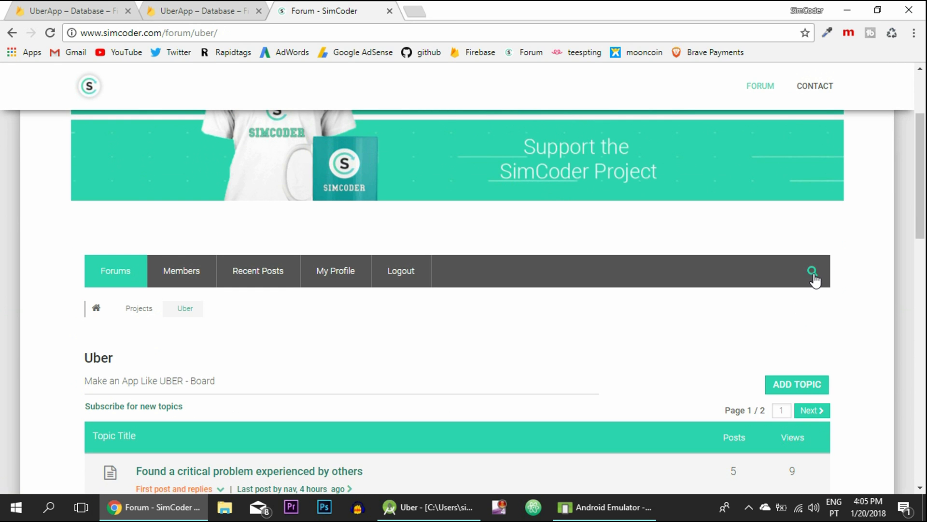
pyautogui.click(812, 271)
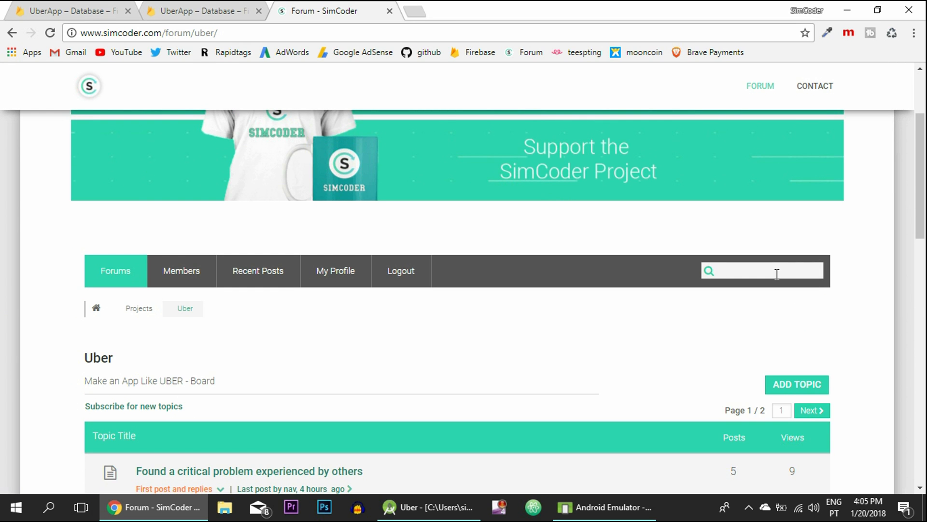
pyautogui.click(762, 271)
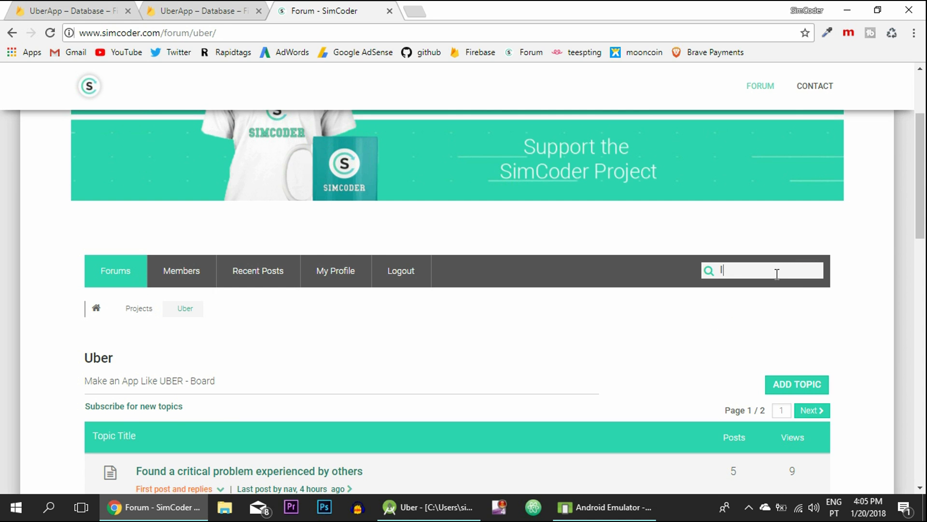
pyautogui.write('location')
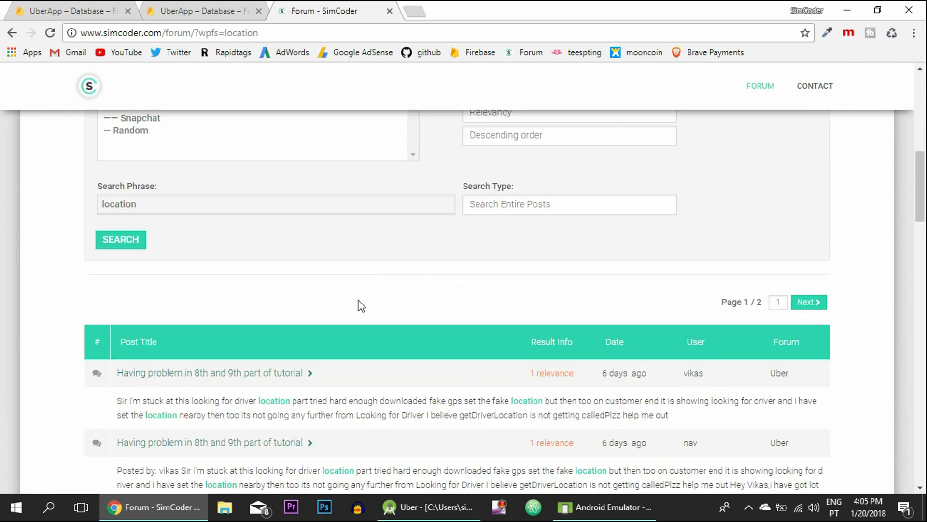
pyautogui.scroll(-3)
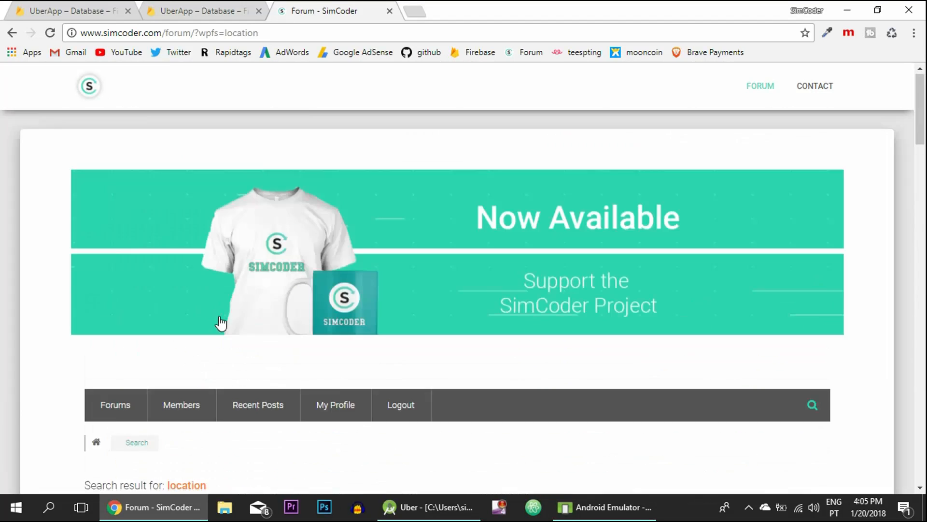
pyautogui.click(201, 11)
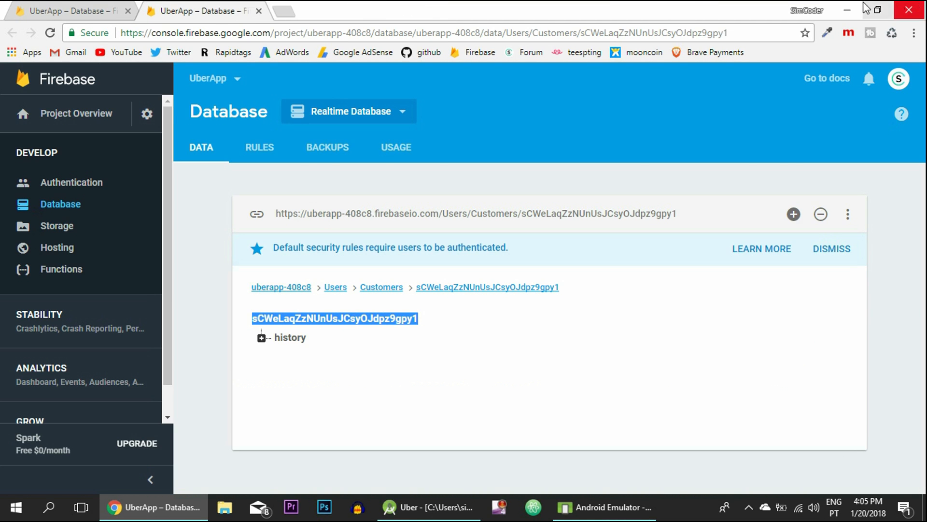